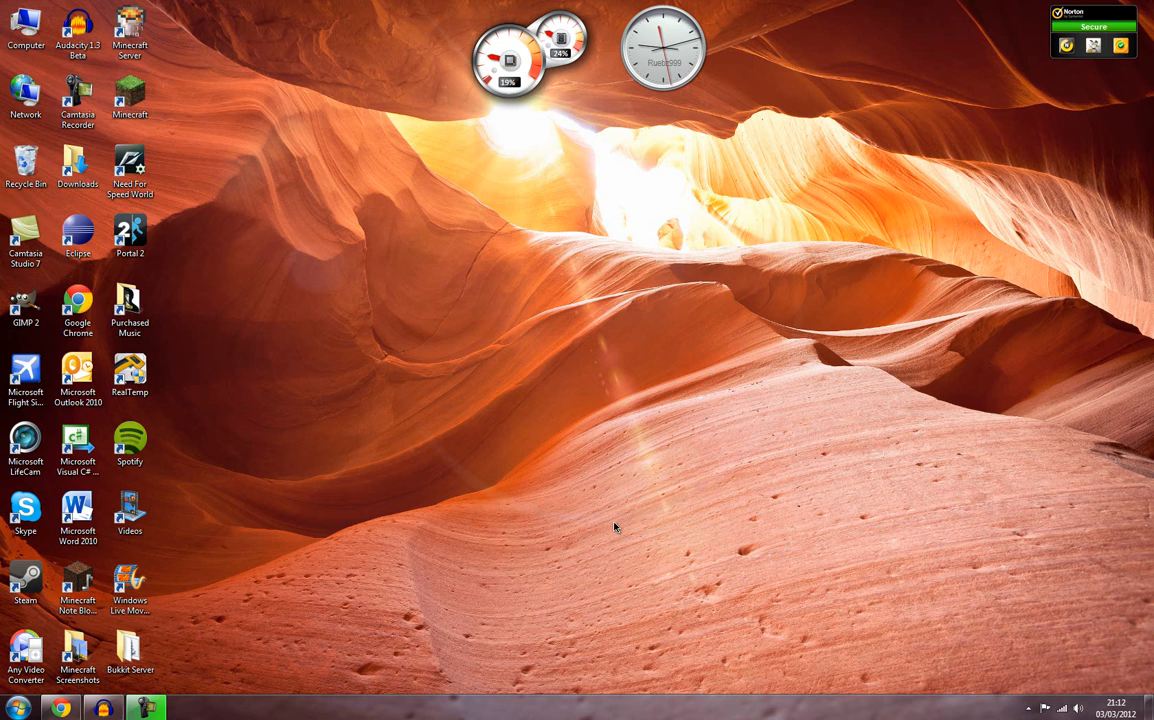
Create a new desktop folder named 'Bukkit Server1' and open it.
right_click(612, 529)
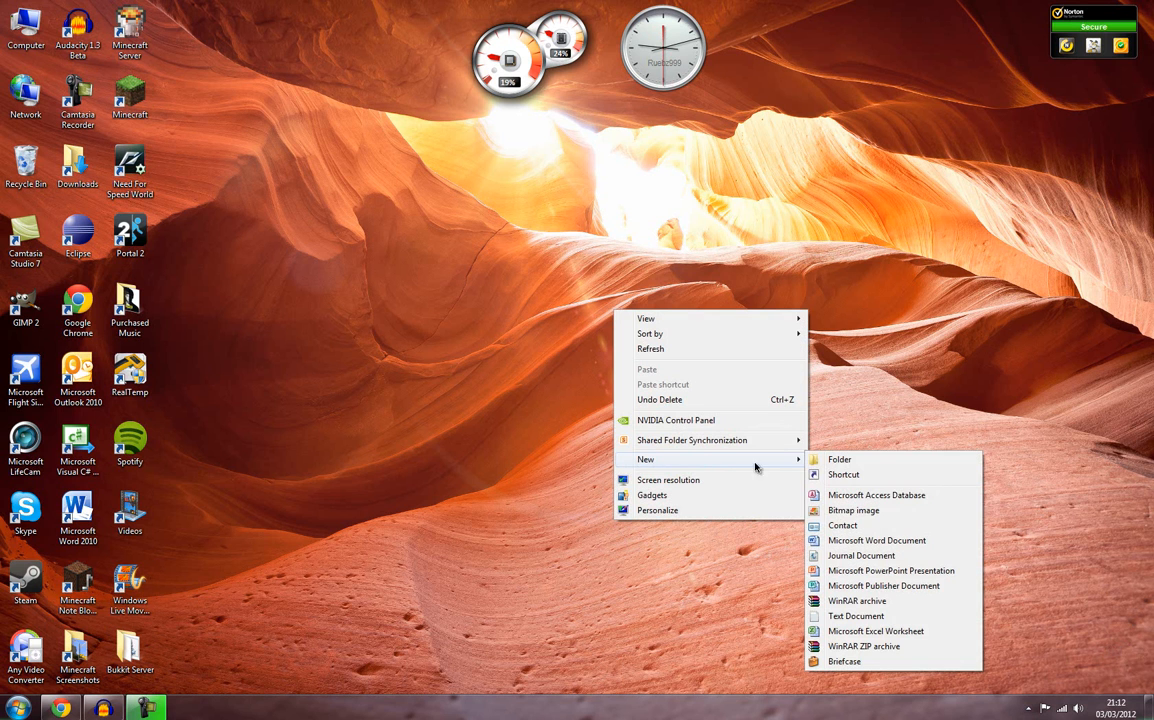
click(839, 459)
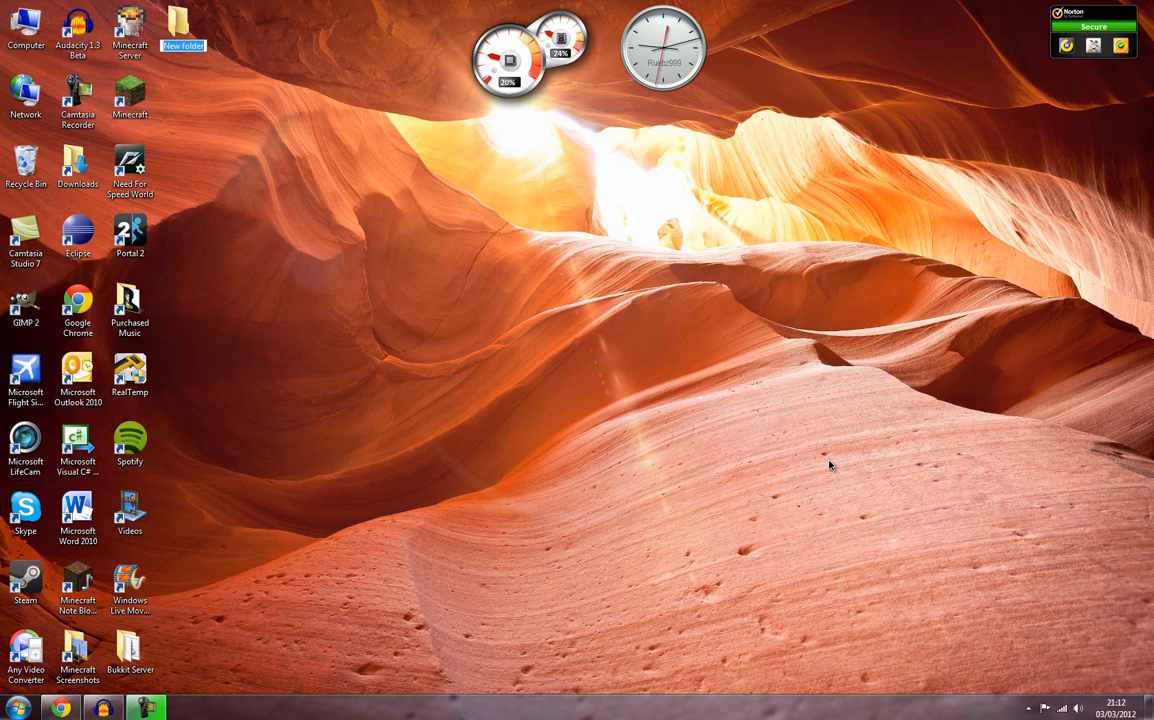
text(Bukkit Server1)
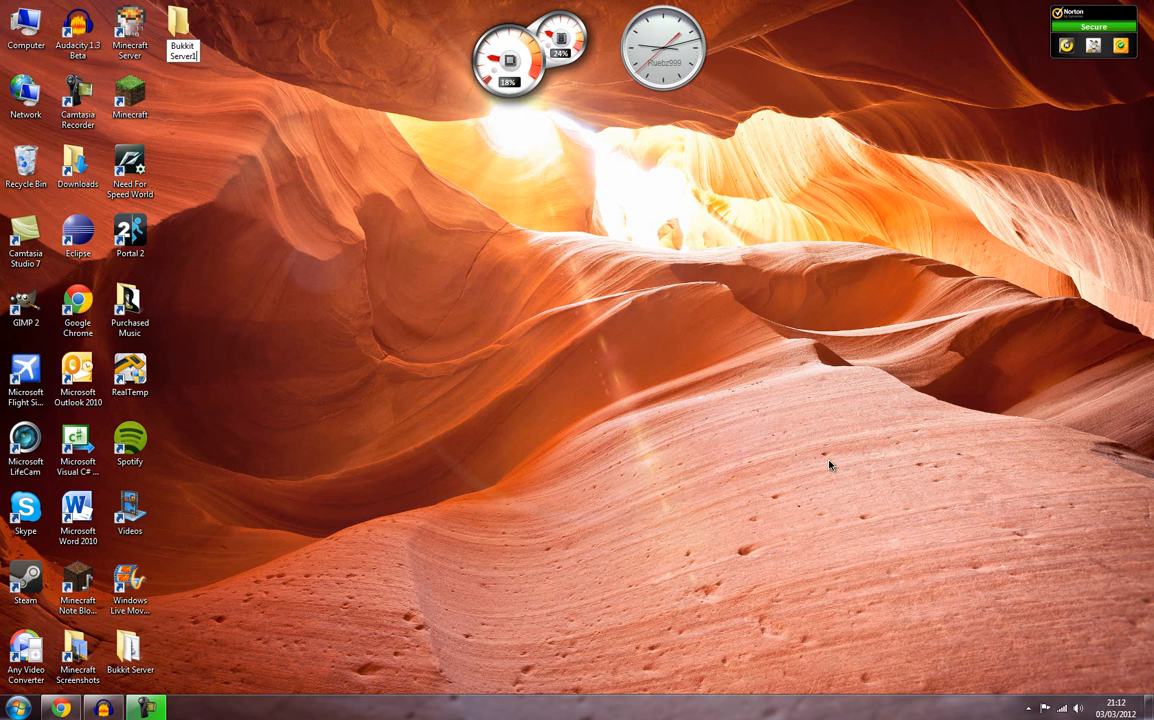
mouse_move(281, 173)
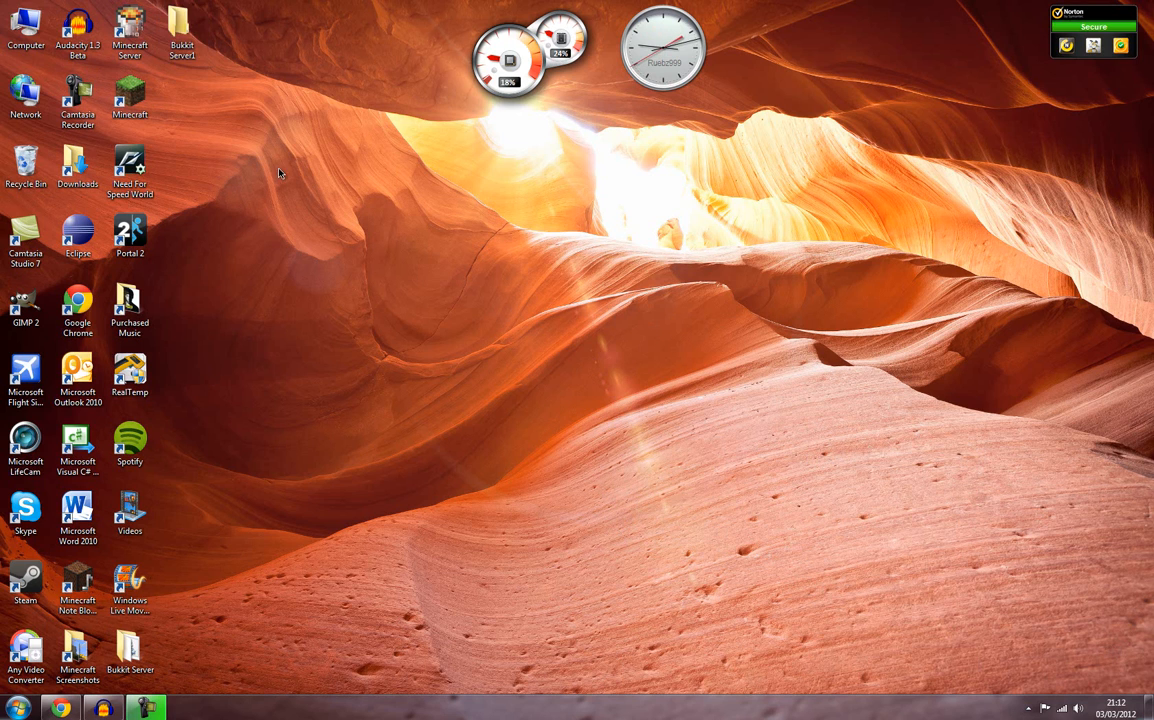
double_click(173, 22)
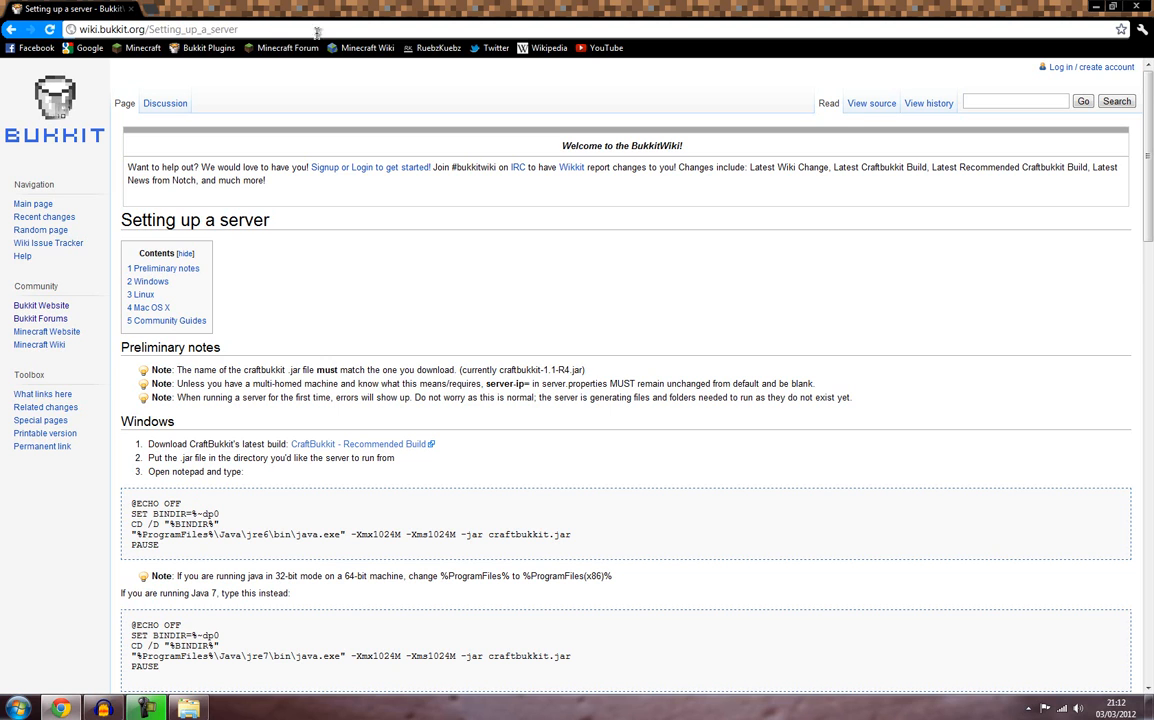
mouse_move(327, 89)
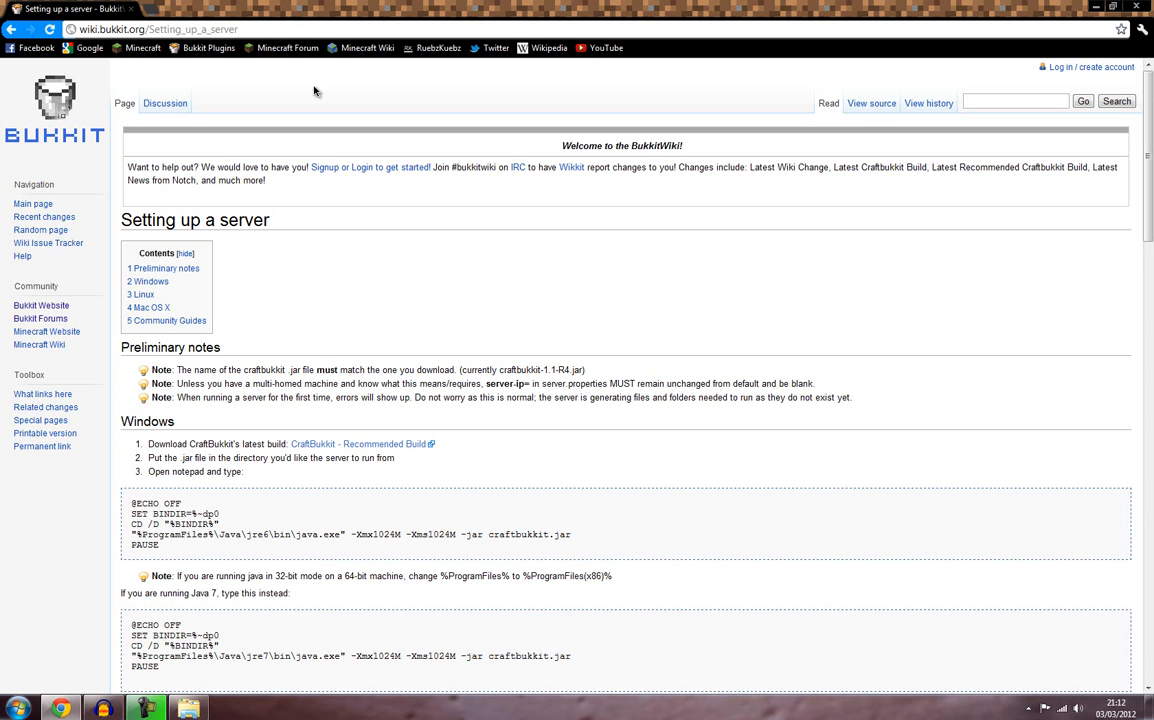
mouse_move(232, 50)
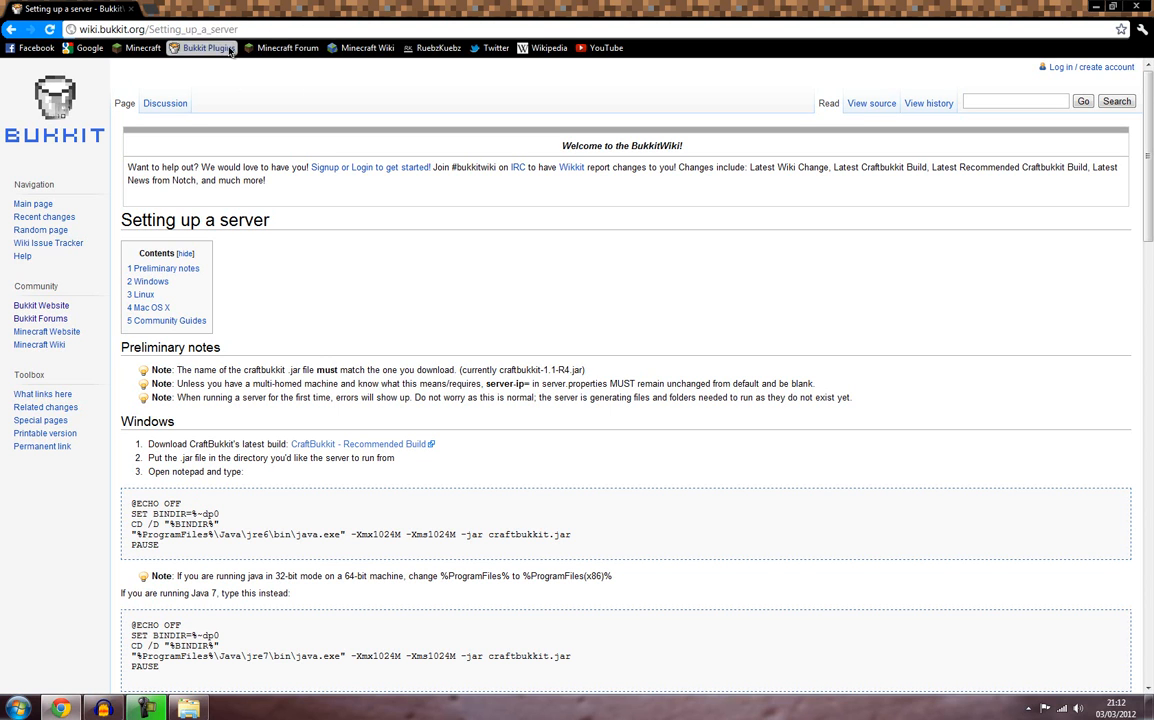
mouse_move(290, 35)
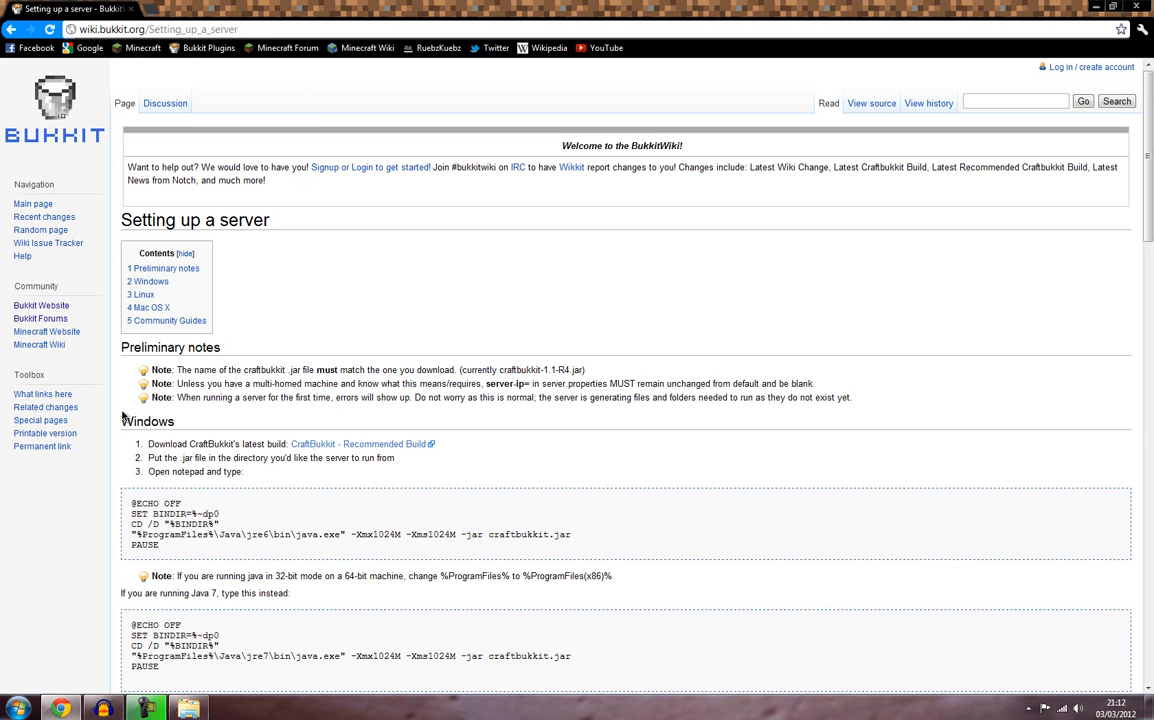
mouse_move(203, 421)
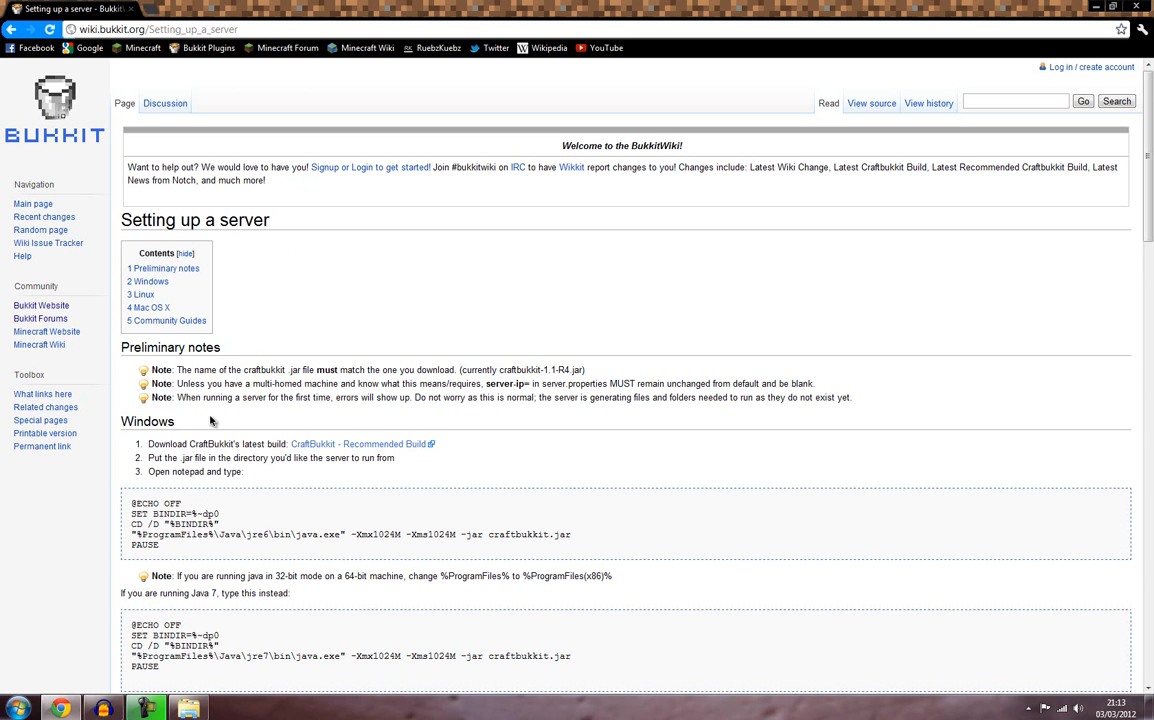
mouse_move(172, 421)
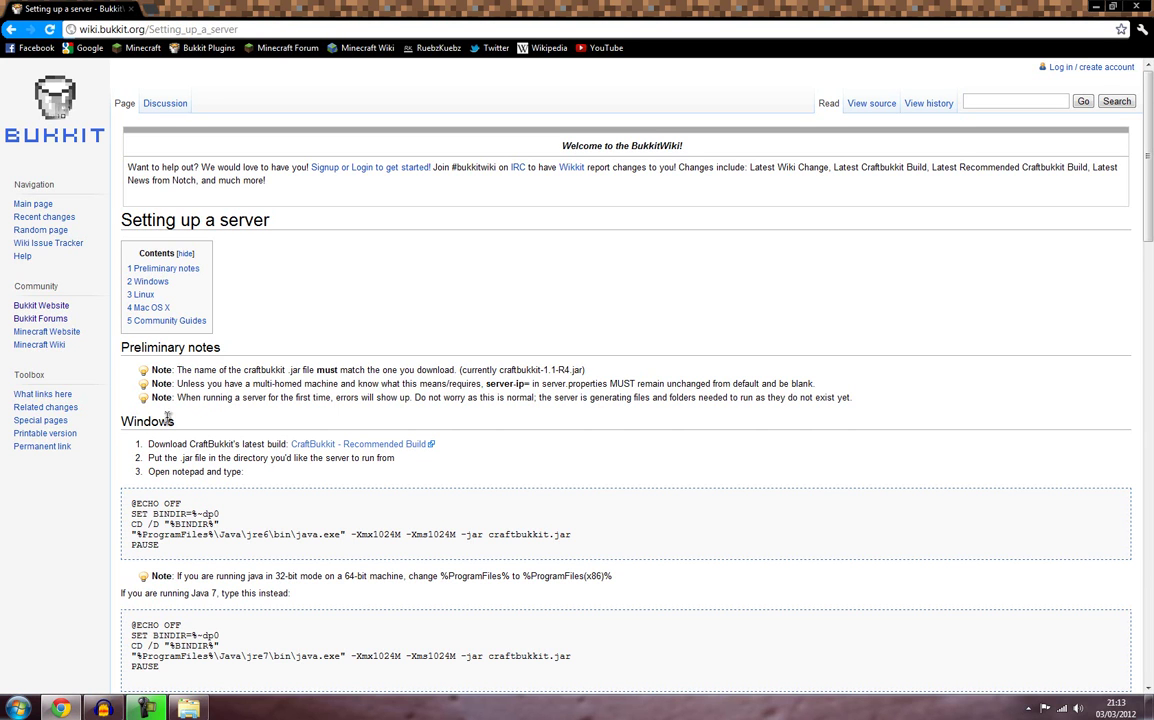
mouse_move(143, 448)
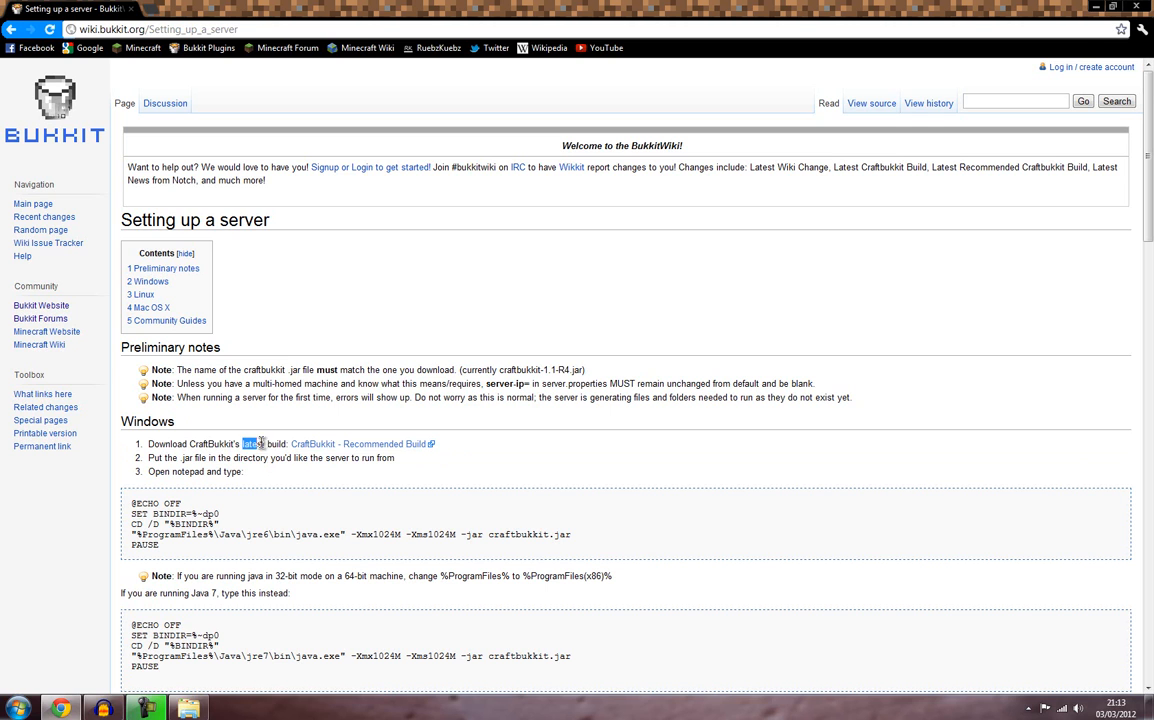
mouse_move(314, 447)
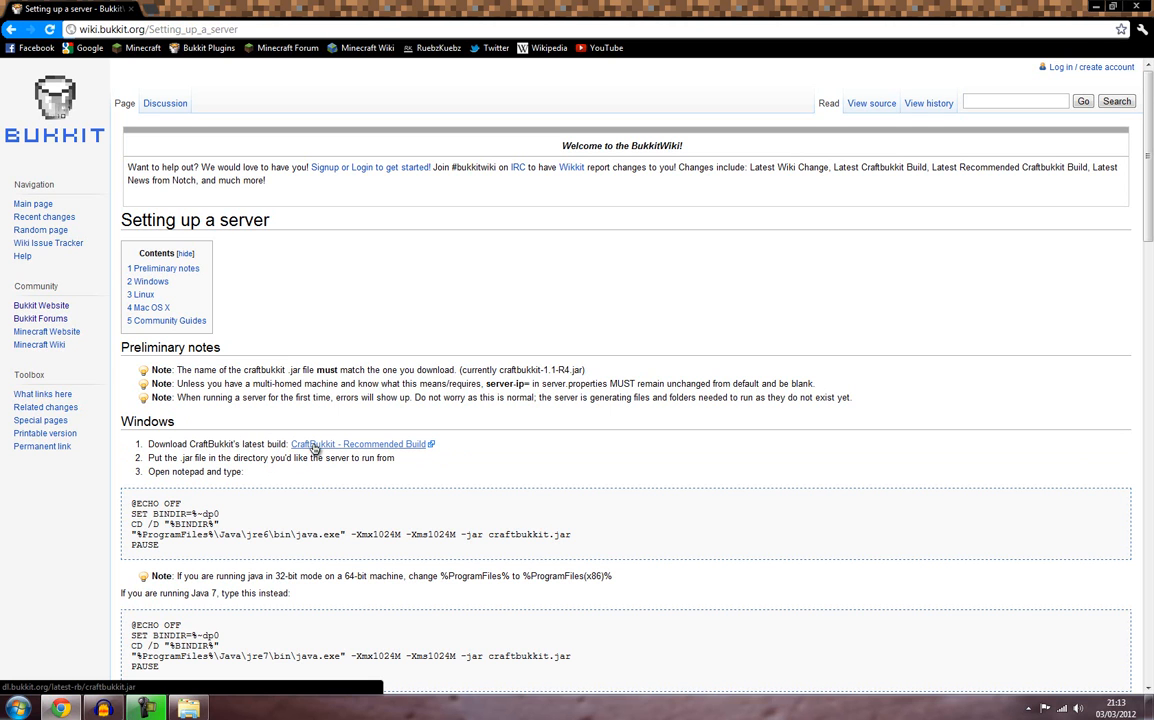
Download the CraftBukkit Recommended Build jar and keep it past Chrome's warning.
click(313, 445)
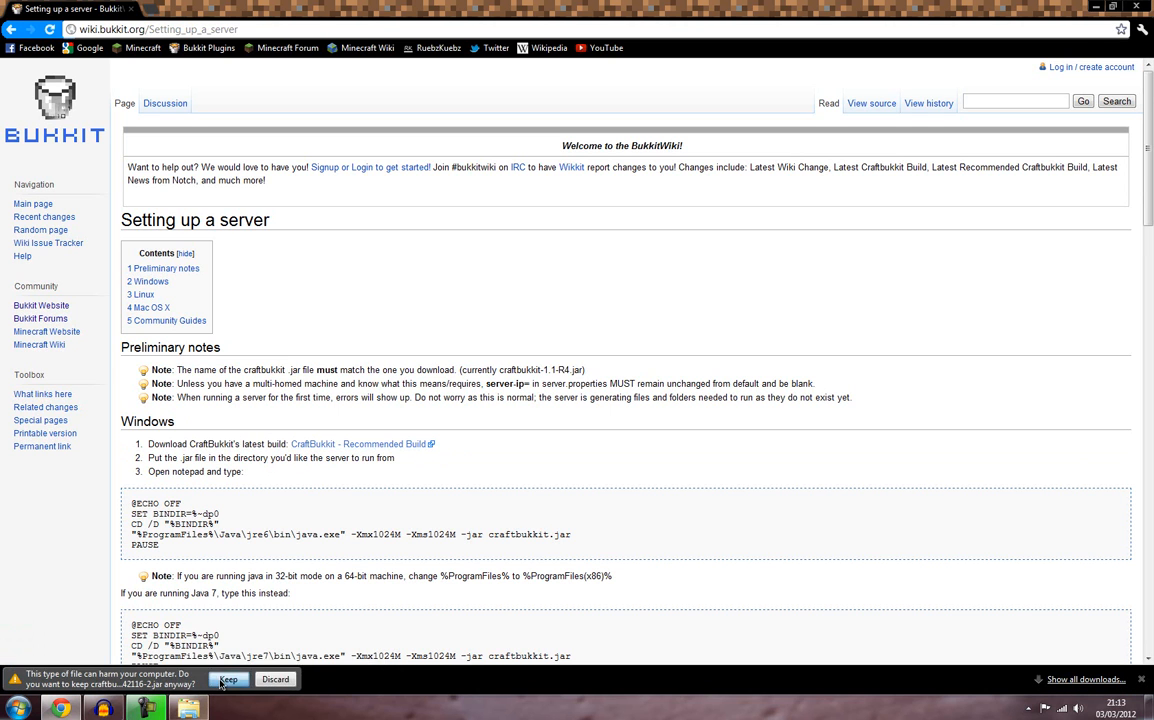
click(228, 682)
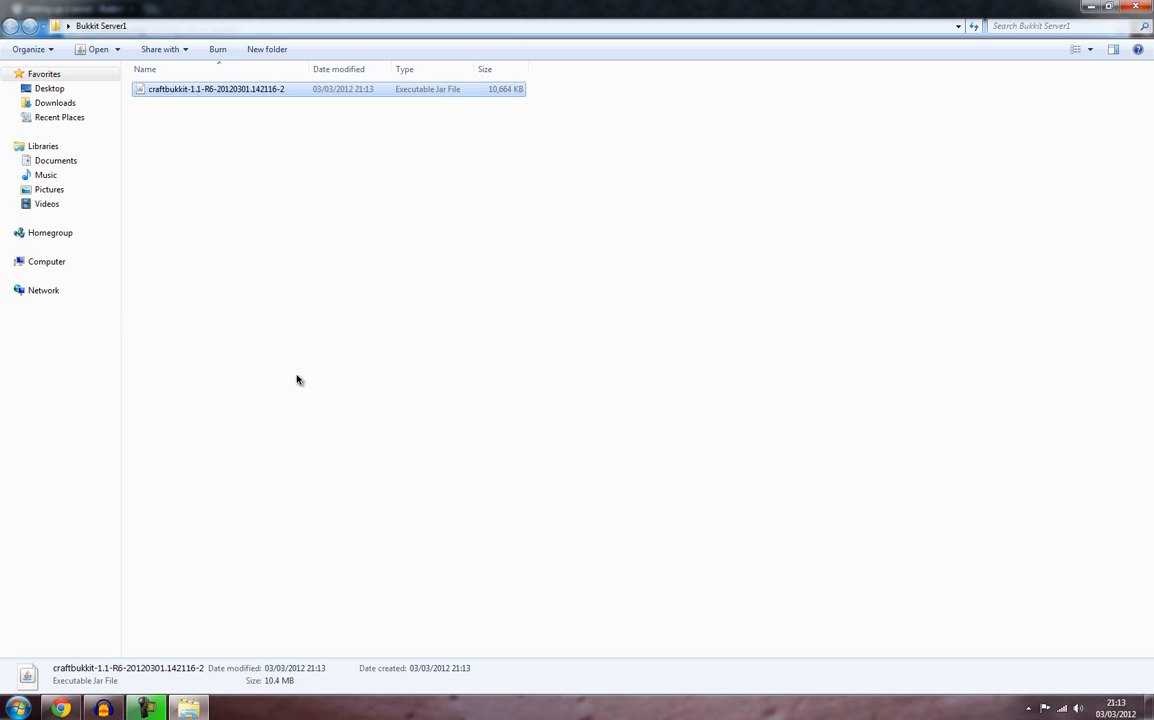
Leave the craftbukkit jar in Bukkit Server1, clear the selection and return to Chrome.
click(263, 141)
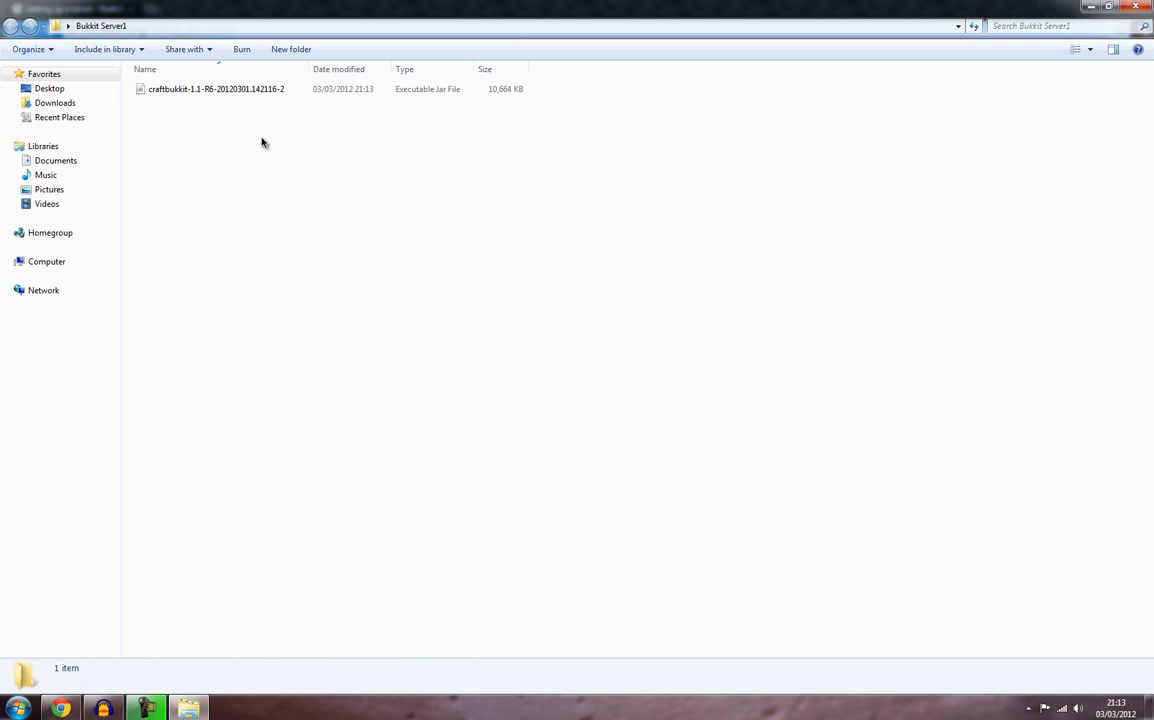
mouse_move(281, 142)
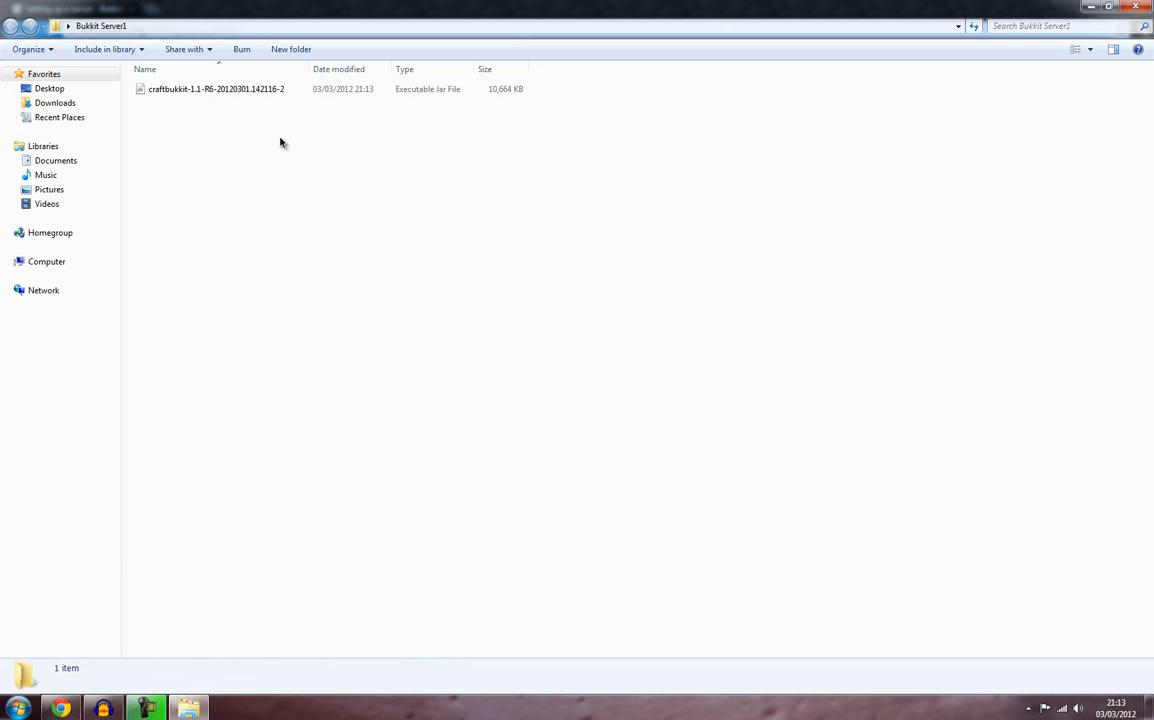
click(245, 91)
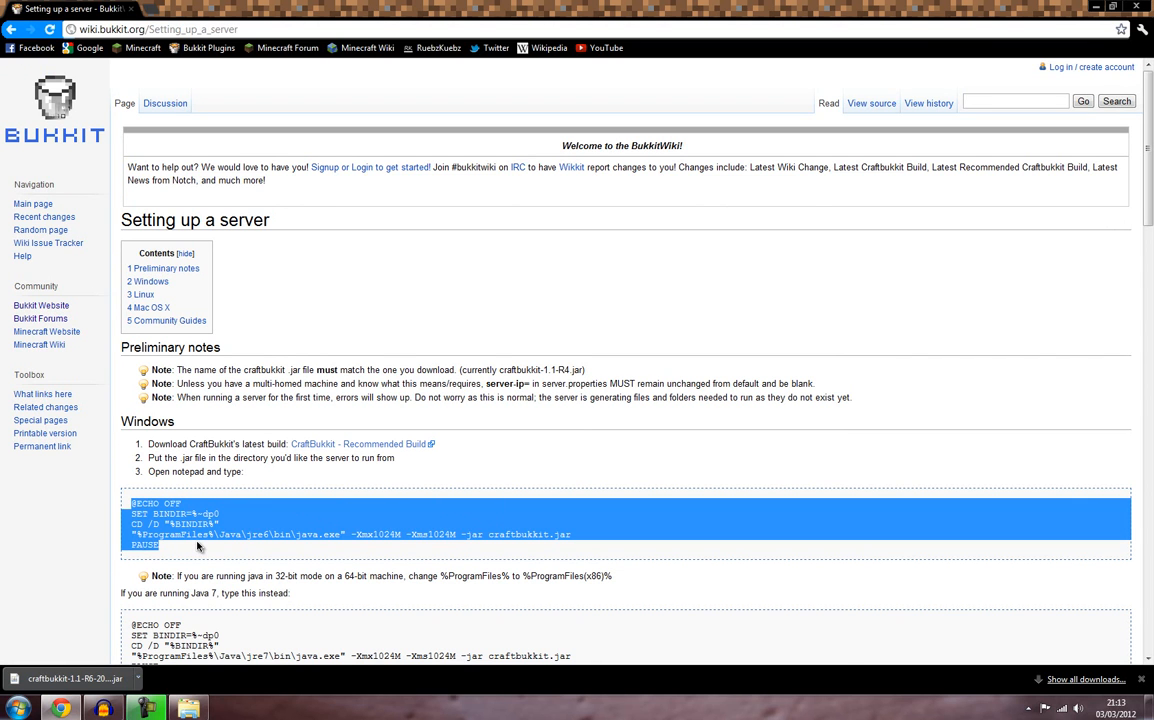
mouse_move(168, 548)
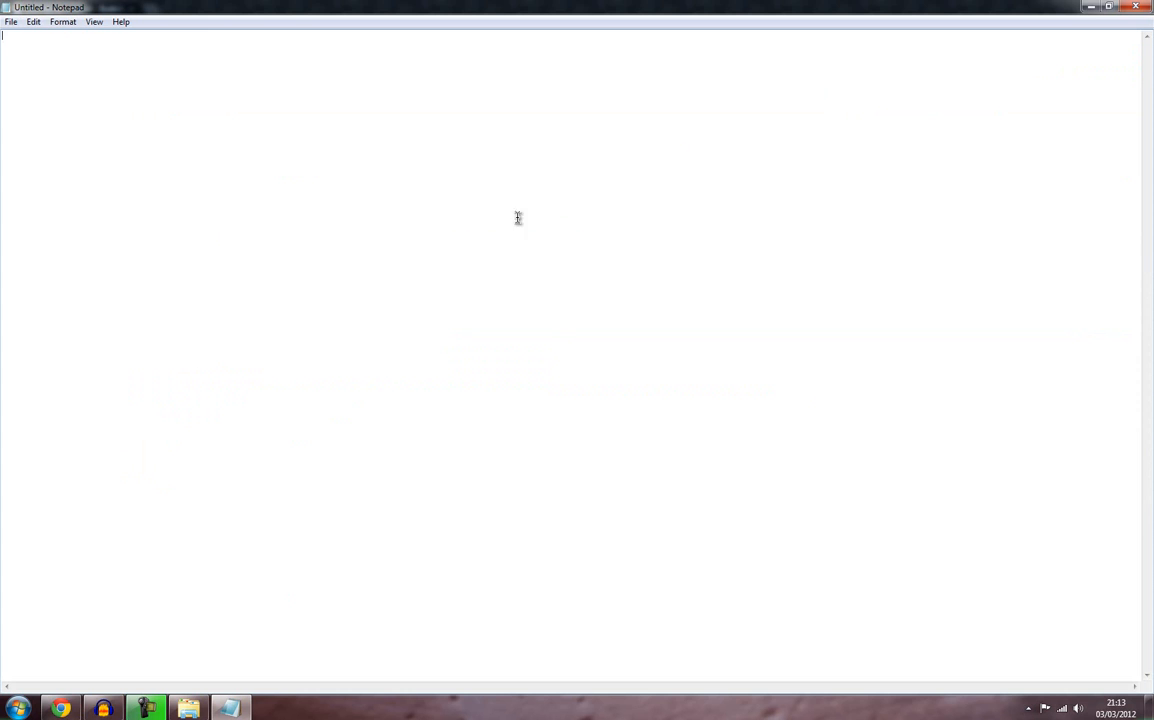
mouse_move(439, 182)
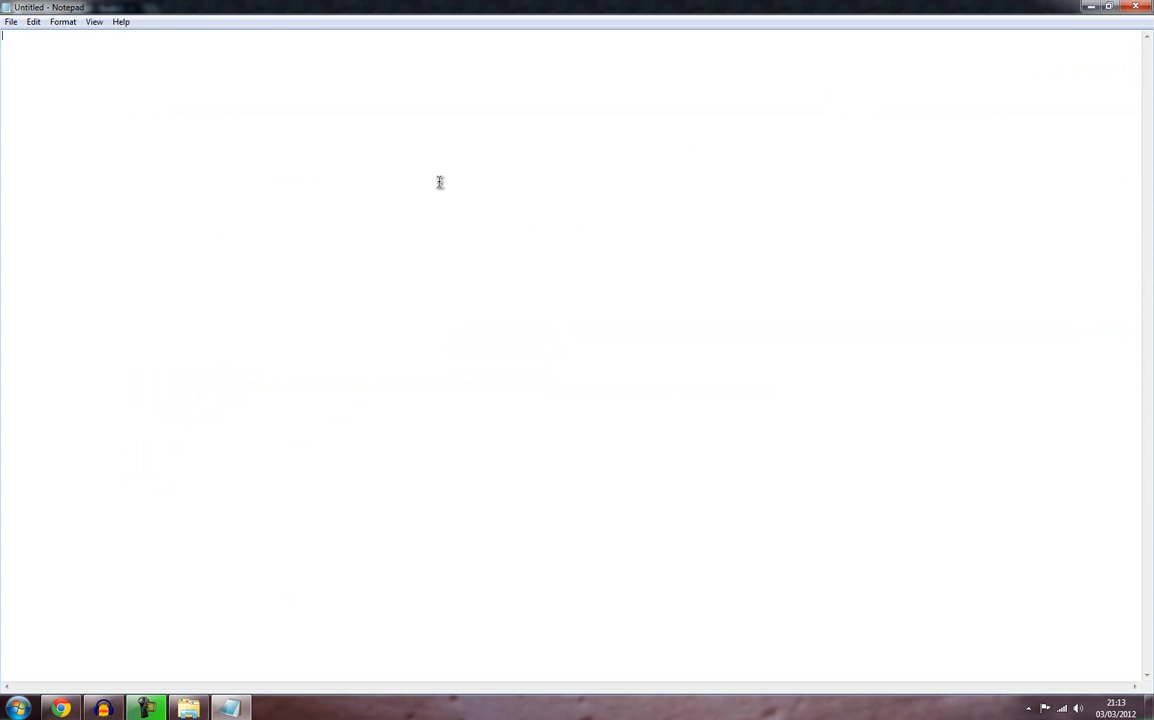
text(@ECHO OFF)
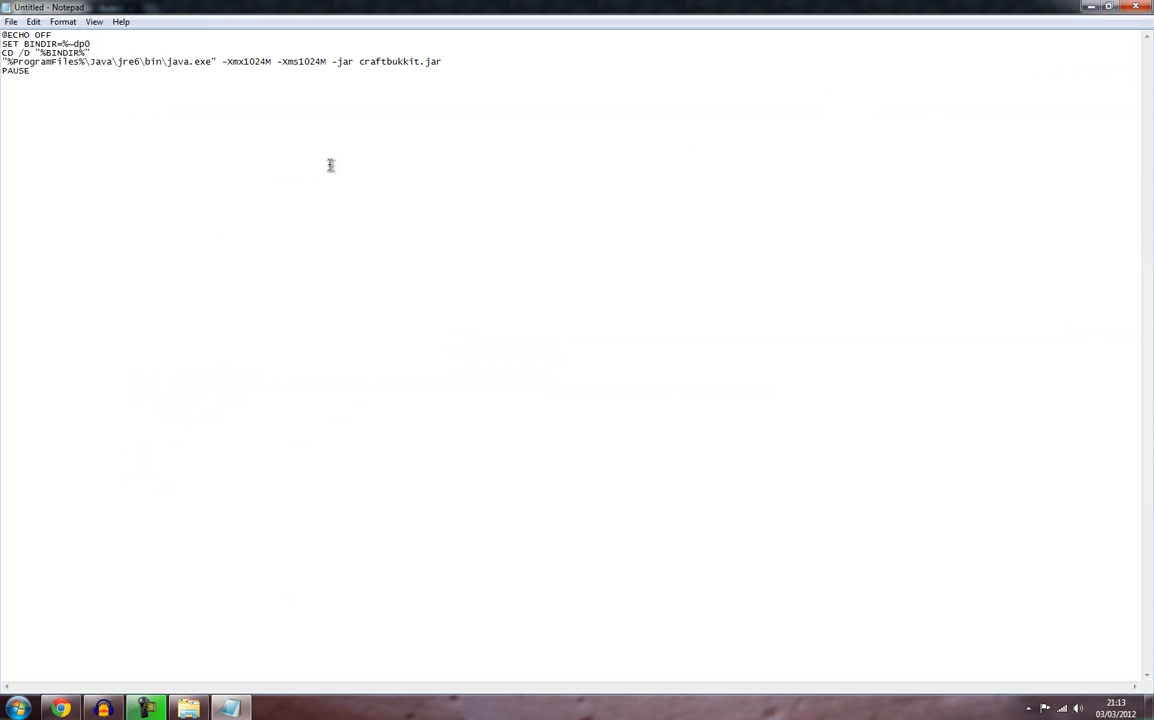
click(14, 22)
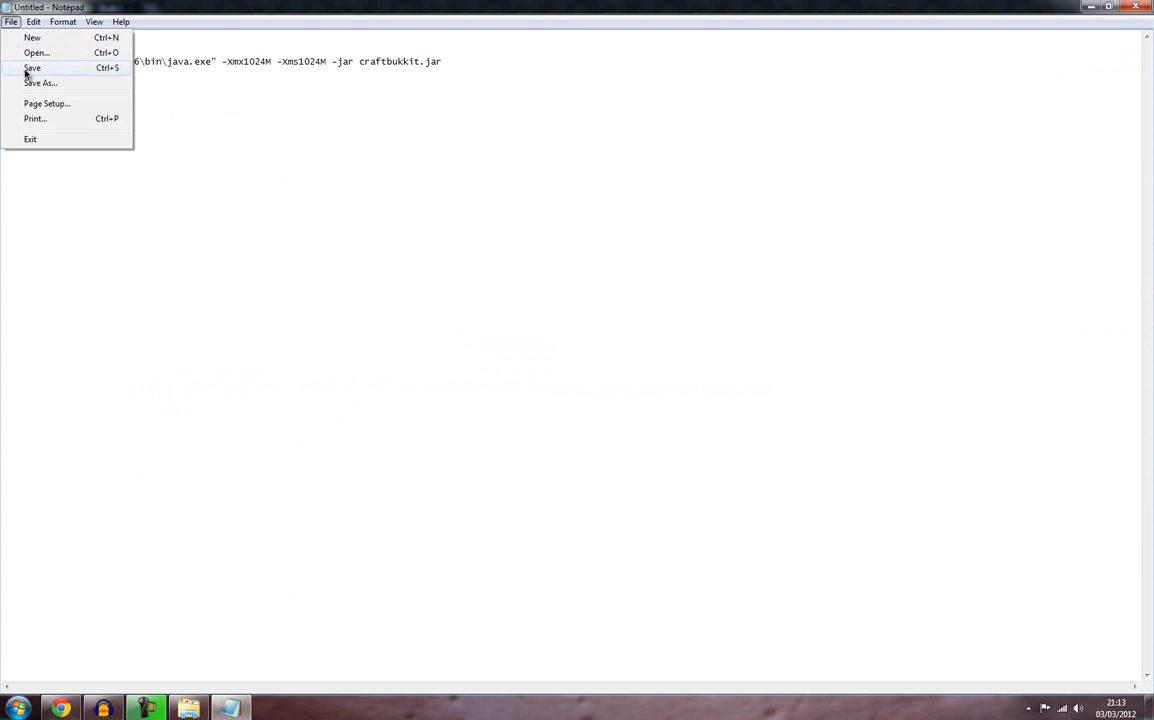
click(40, 68)
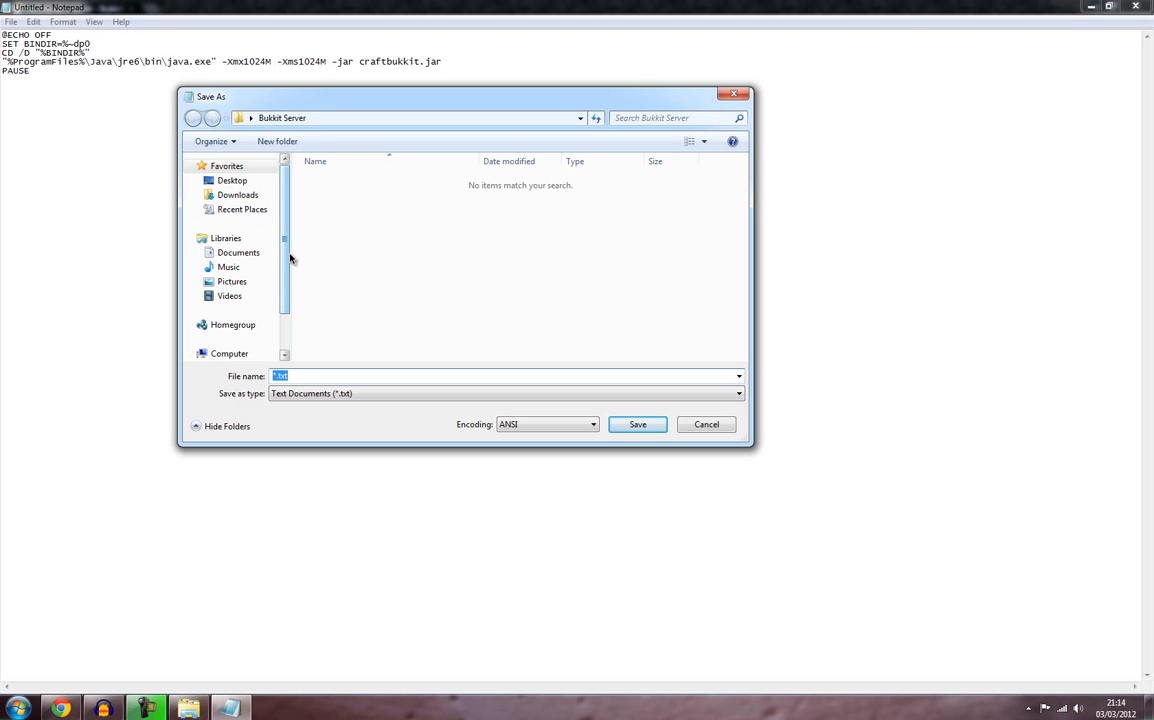
Save the script as starter.bat with All Files type in Desktop\Bukkit Server1.
click(232, 180)
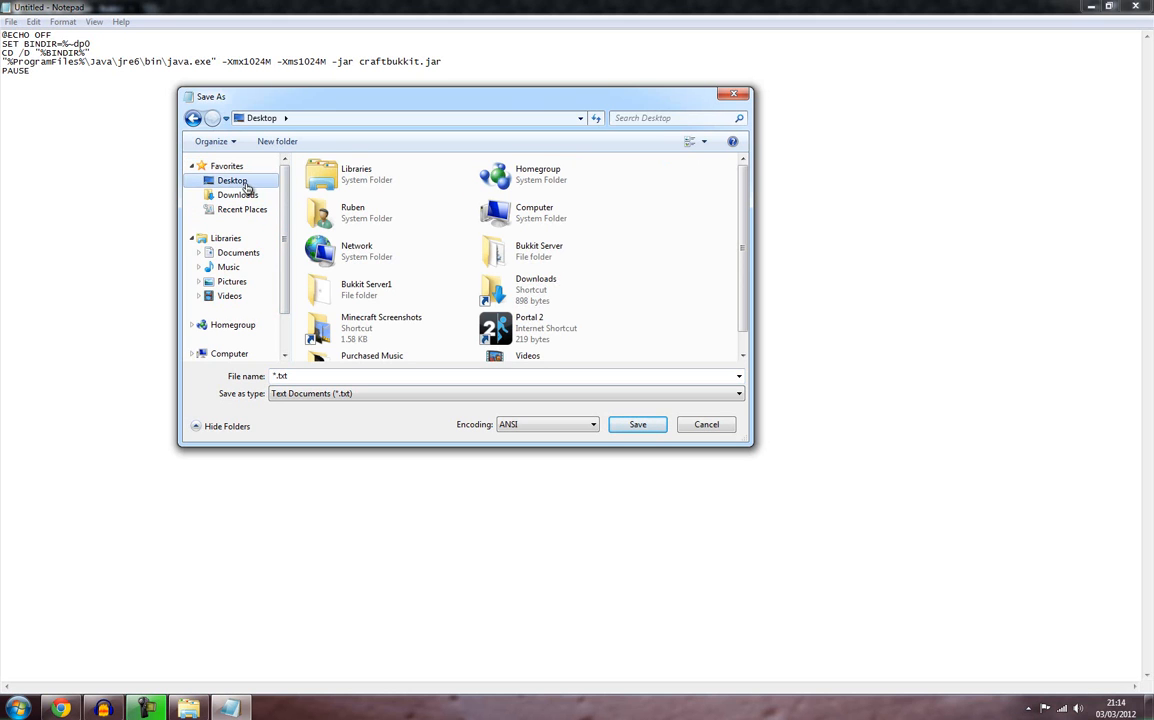
scroll(down, 3)
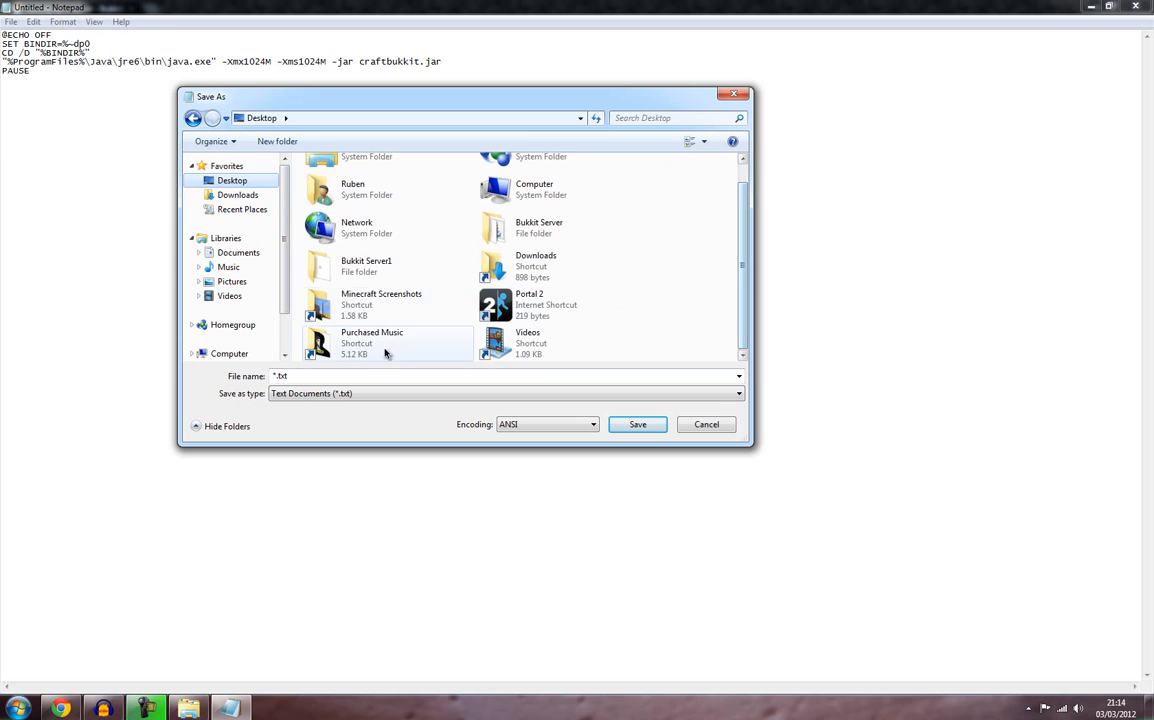
click(360, 227)
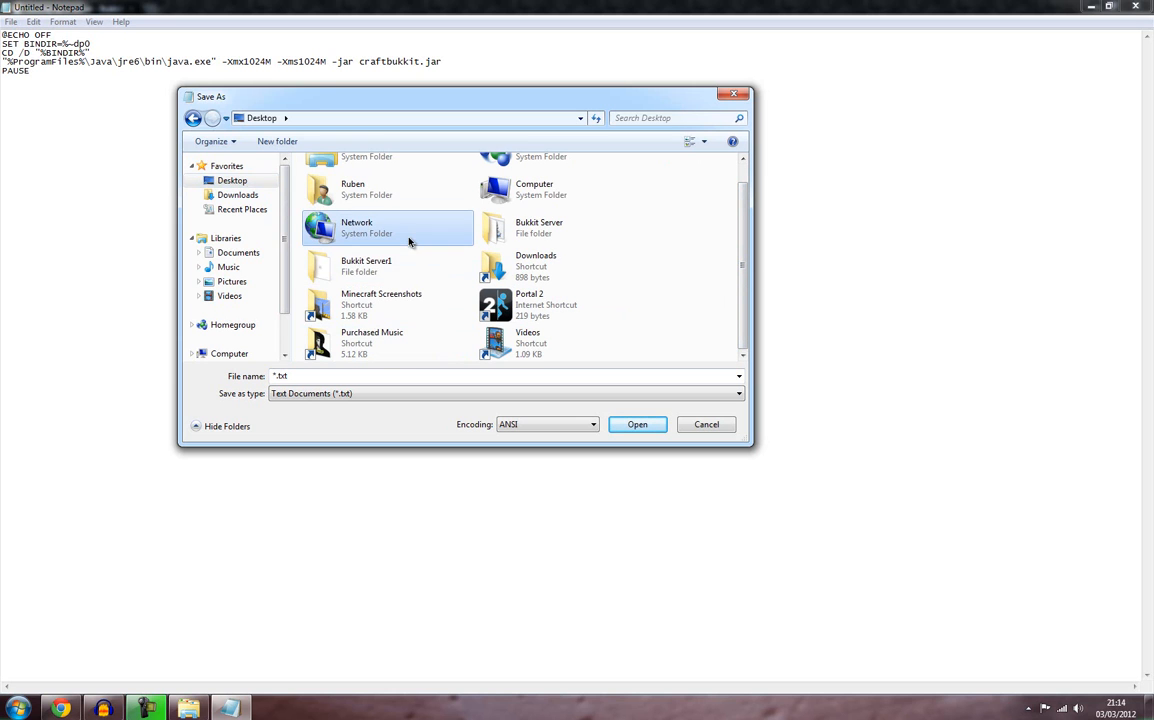
double_click(364, 265)
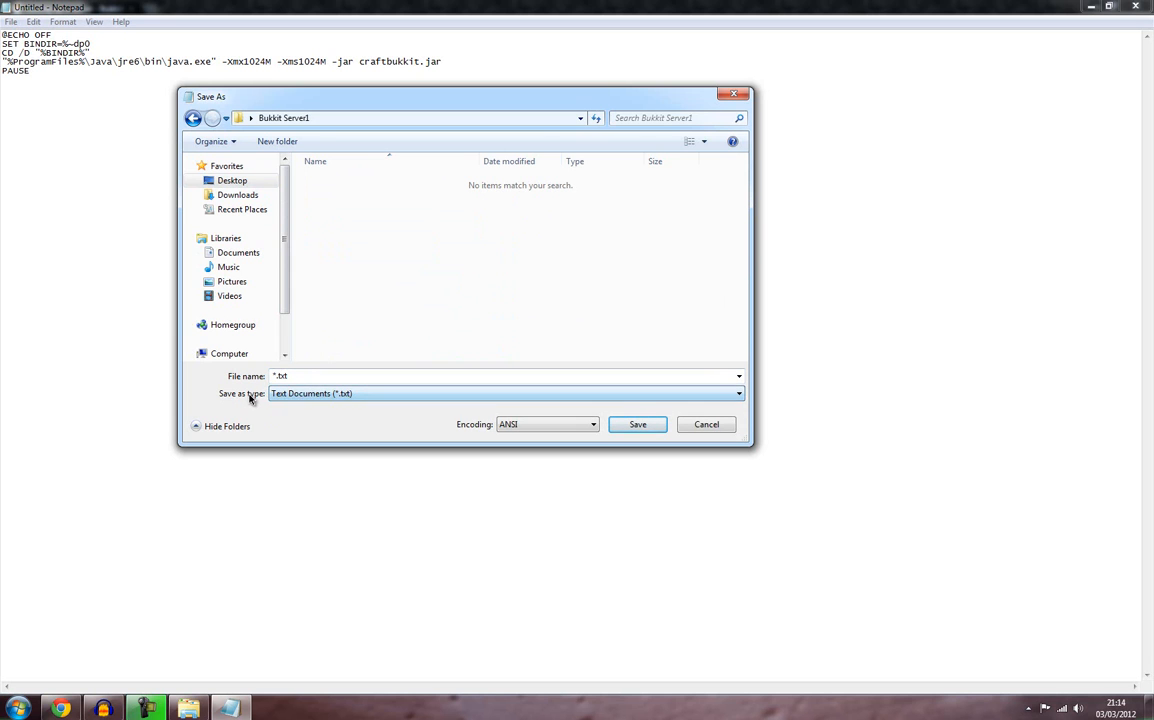
click(733, 393)
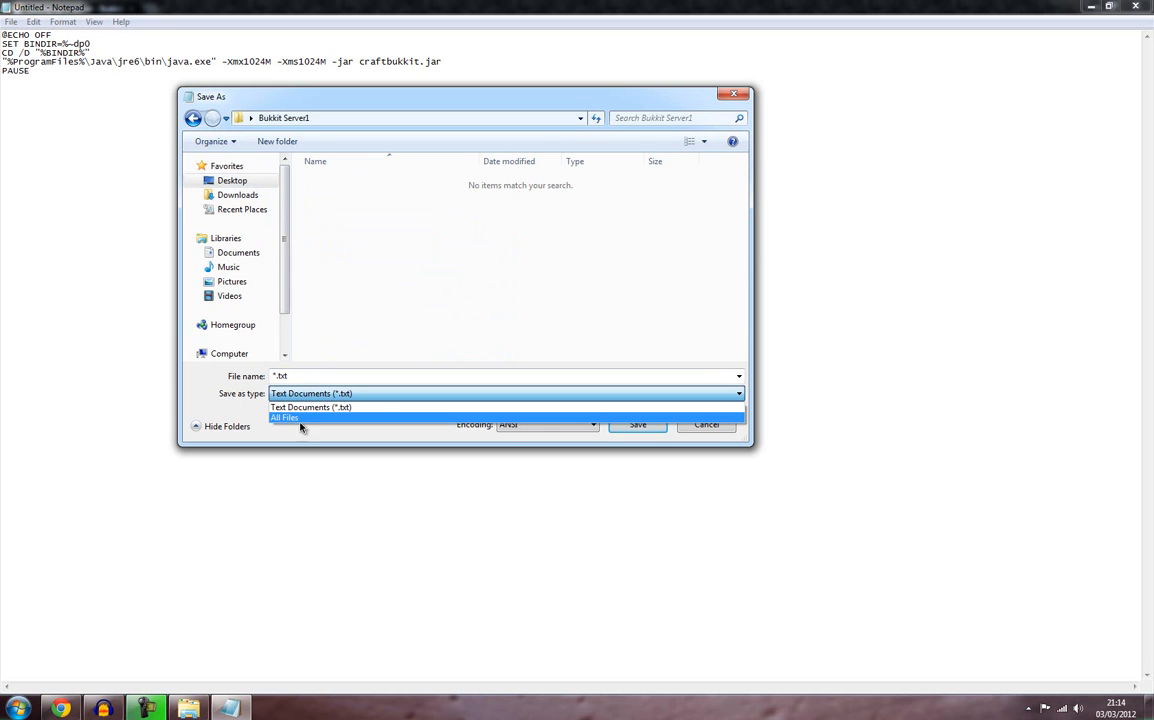
click(285, 418)
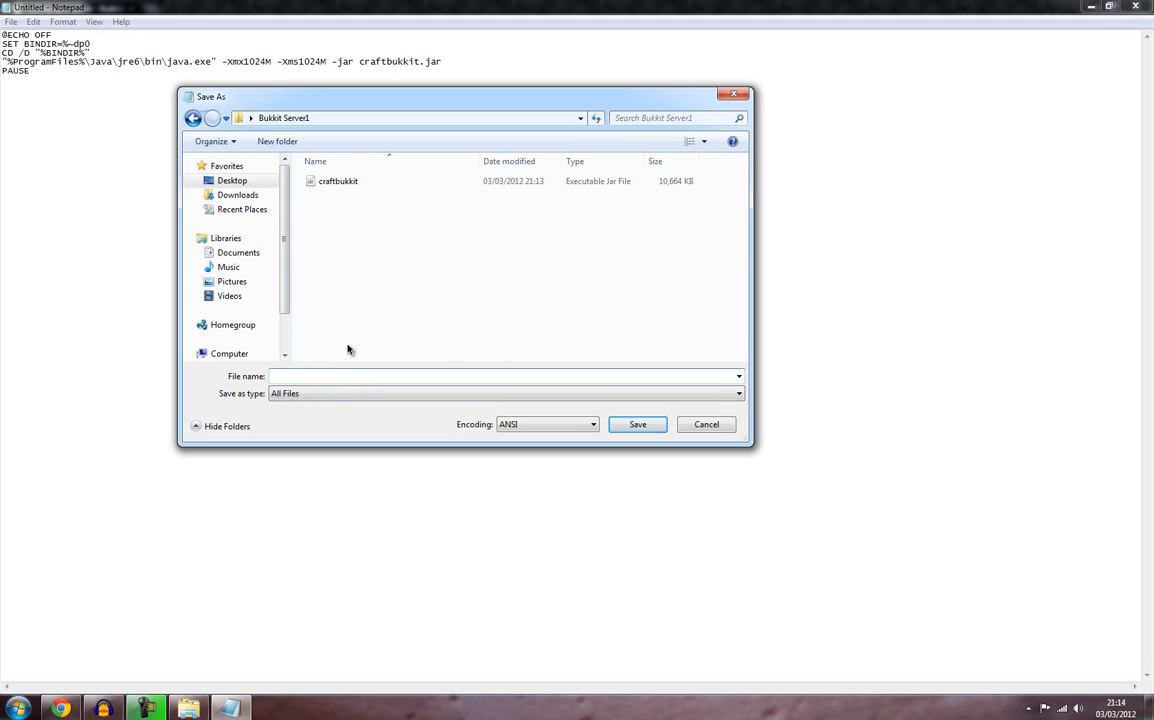
text(starter.bat)
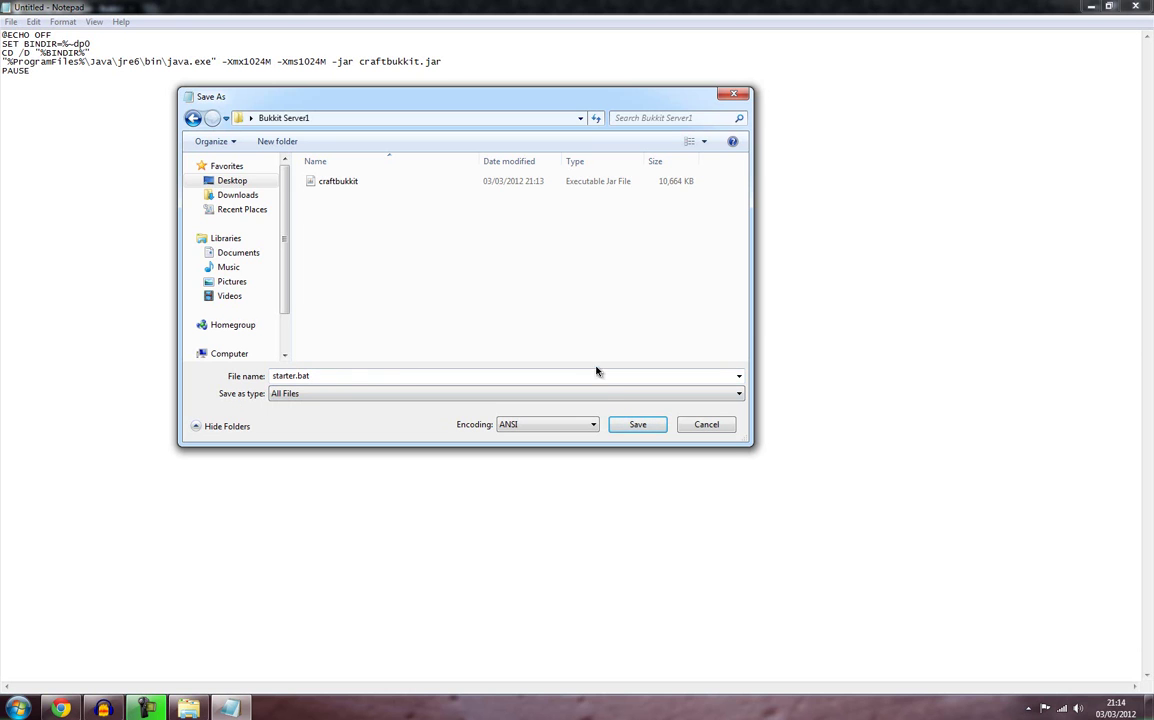
click(637, 424)
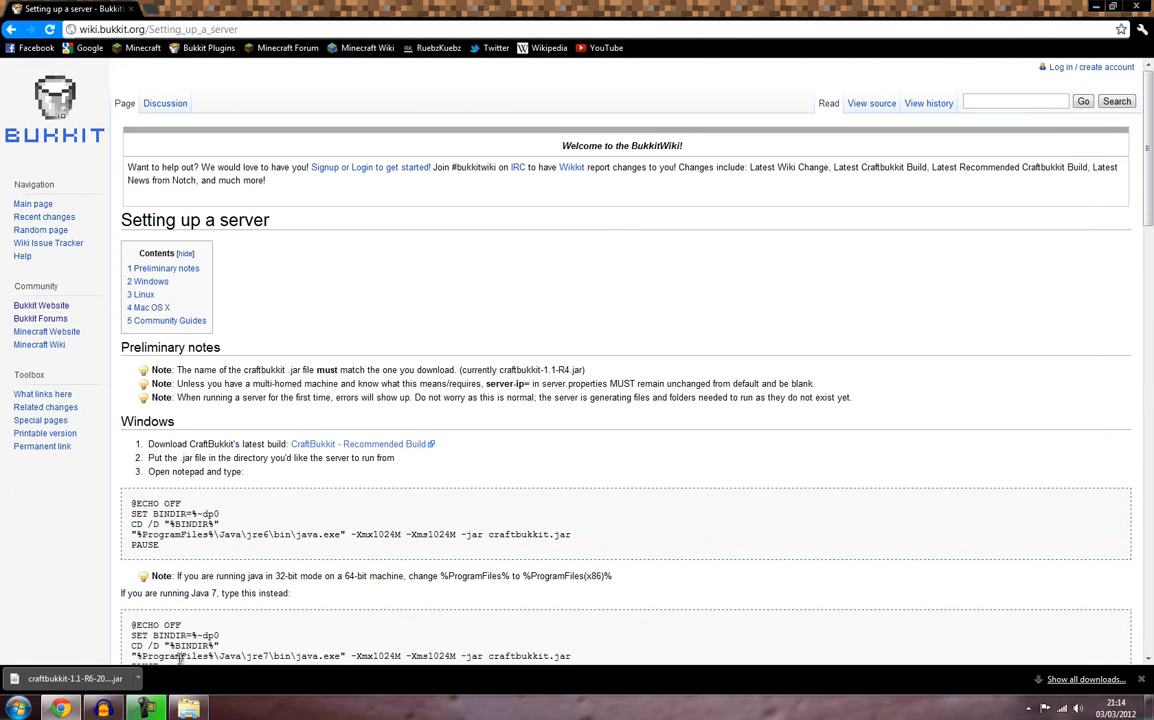
Run starter.bat to launch the server, then enter 'stop' in the console.
click(188, 708)
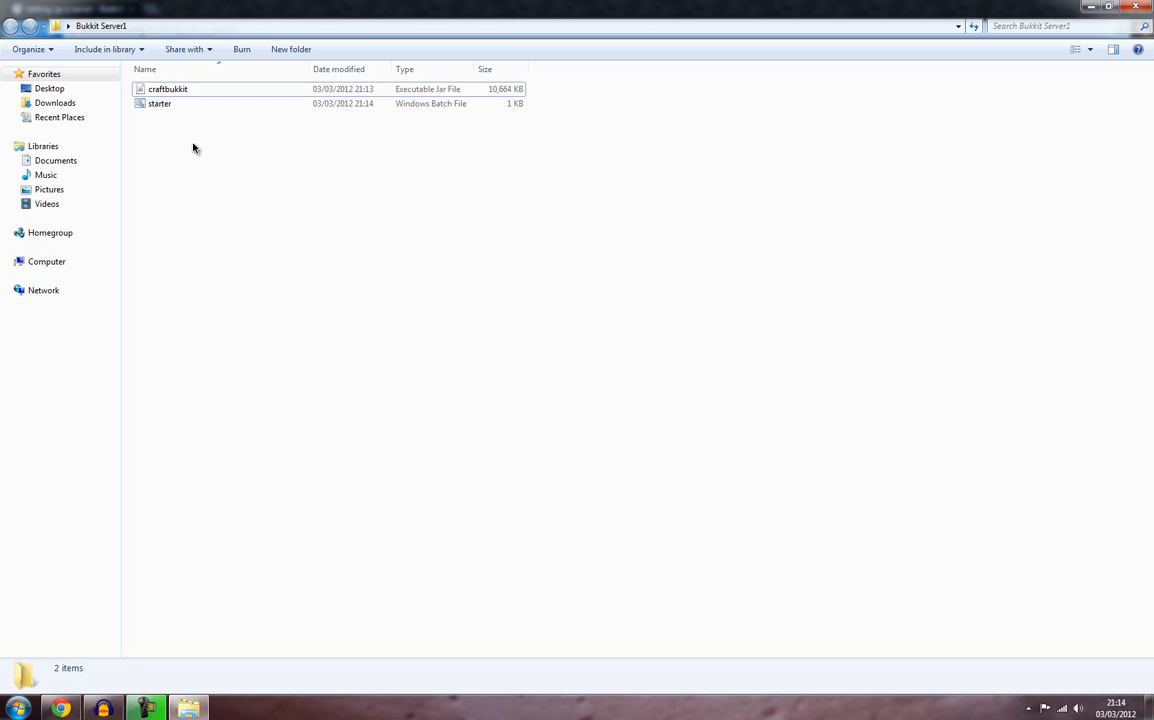
double_click(155, 106)
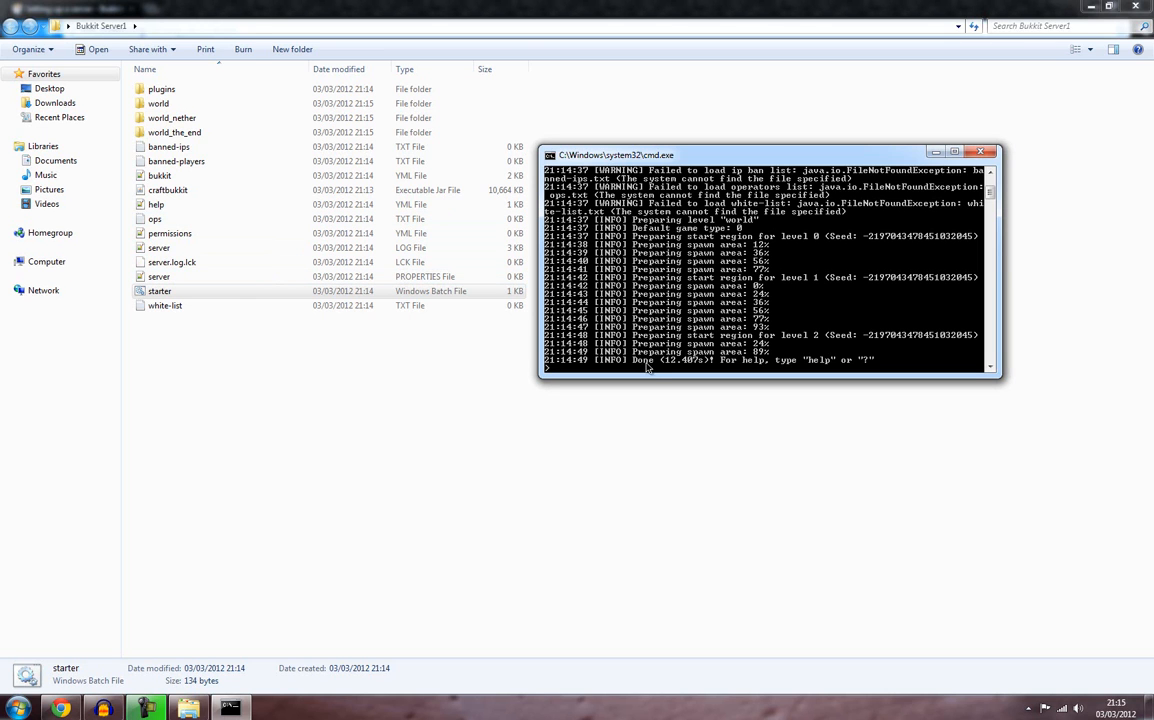
text(stop)
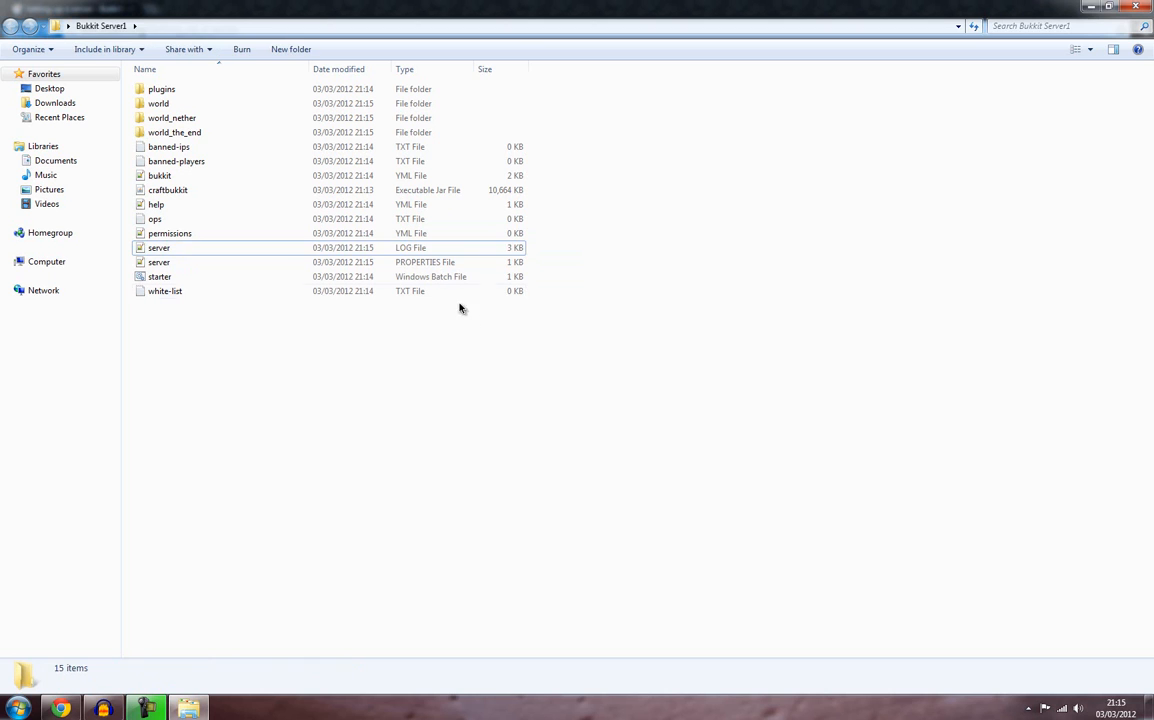
click(159, 247)
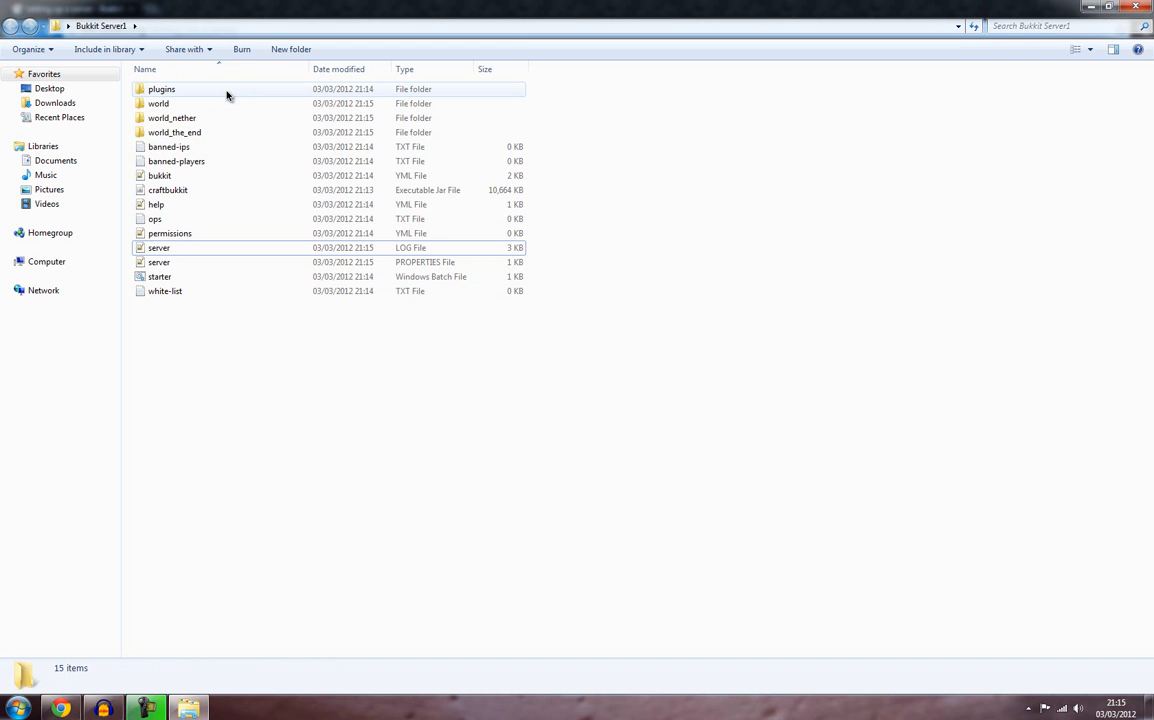
Open the empty plugins folder, minimize its window, then restore it.
double_click(165, 96)
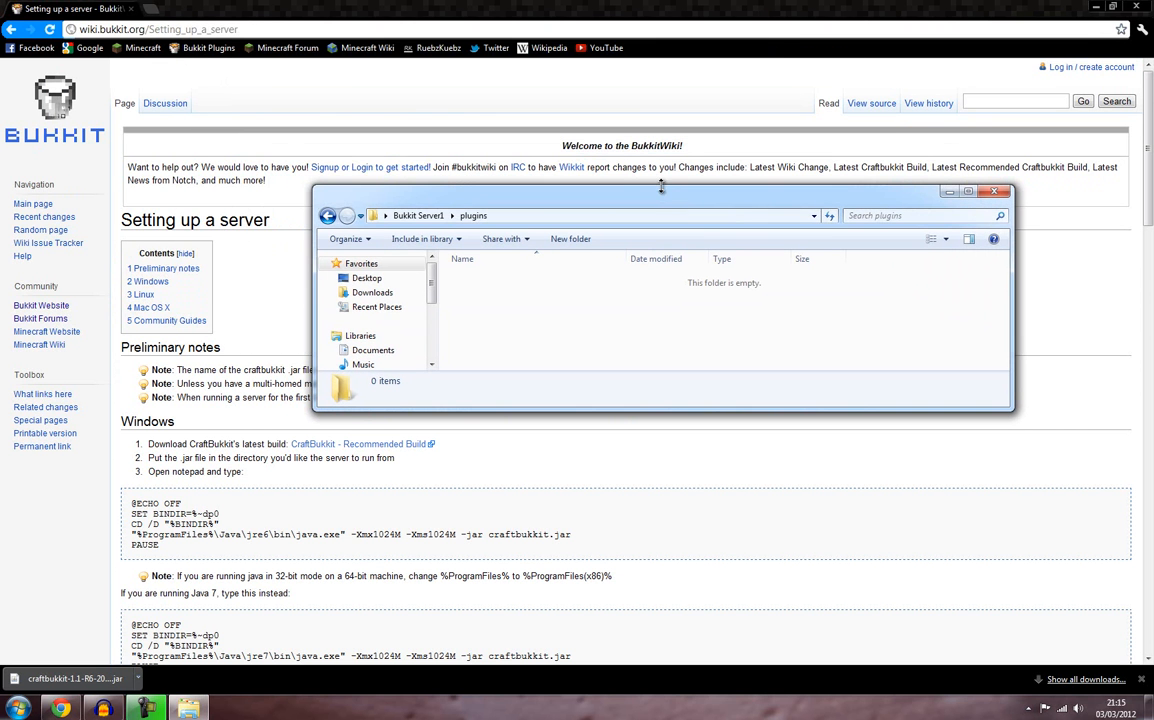
click(995, 197)
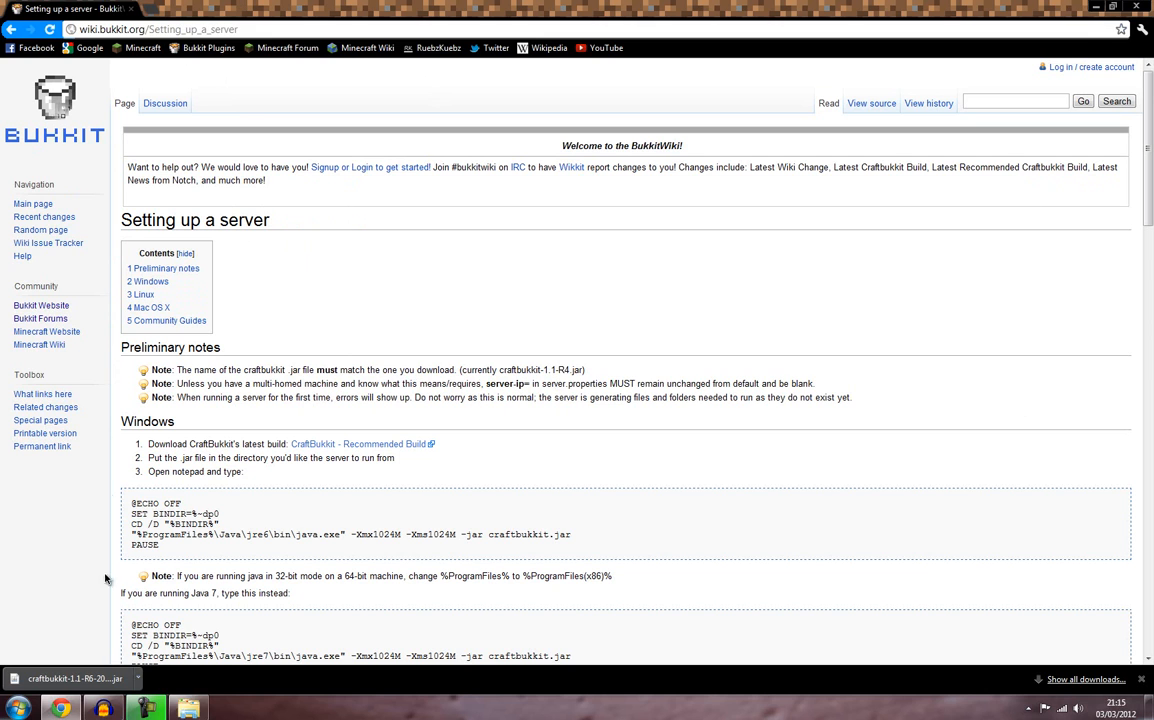
mouse_move(250, 642)
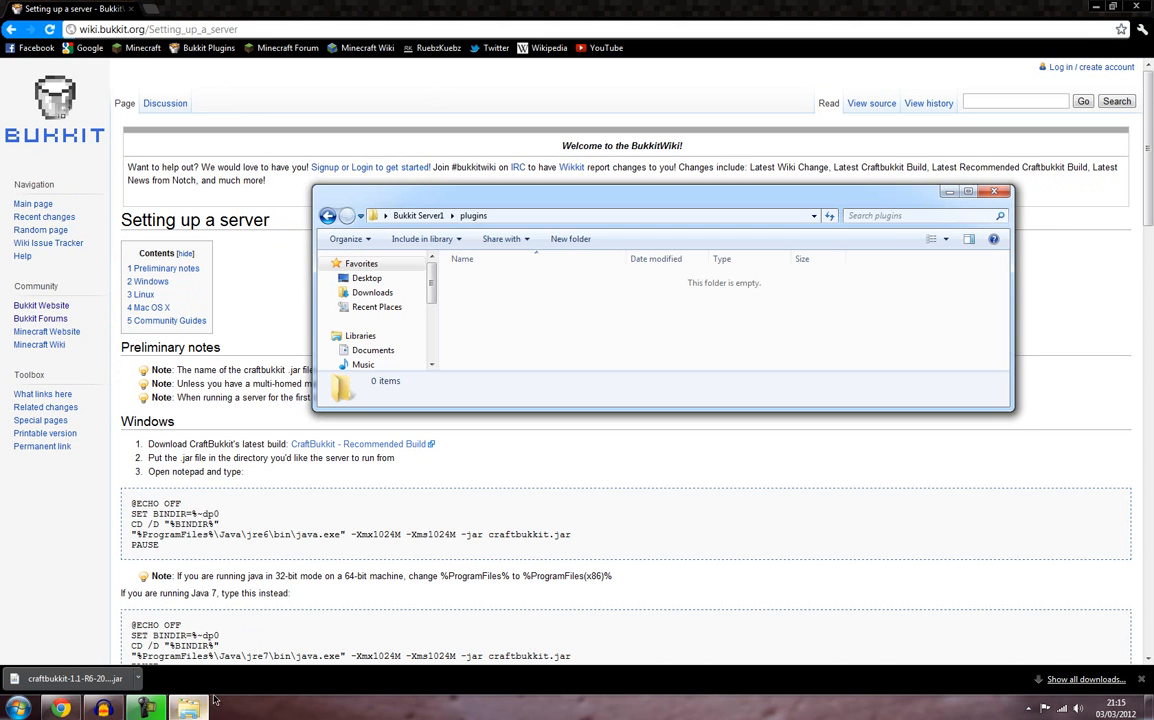
mouse_move(568, 188)
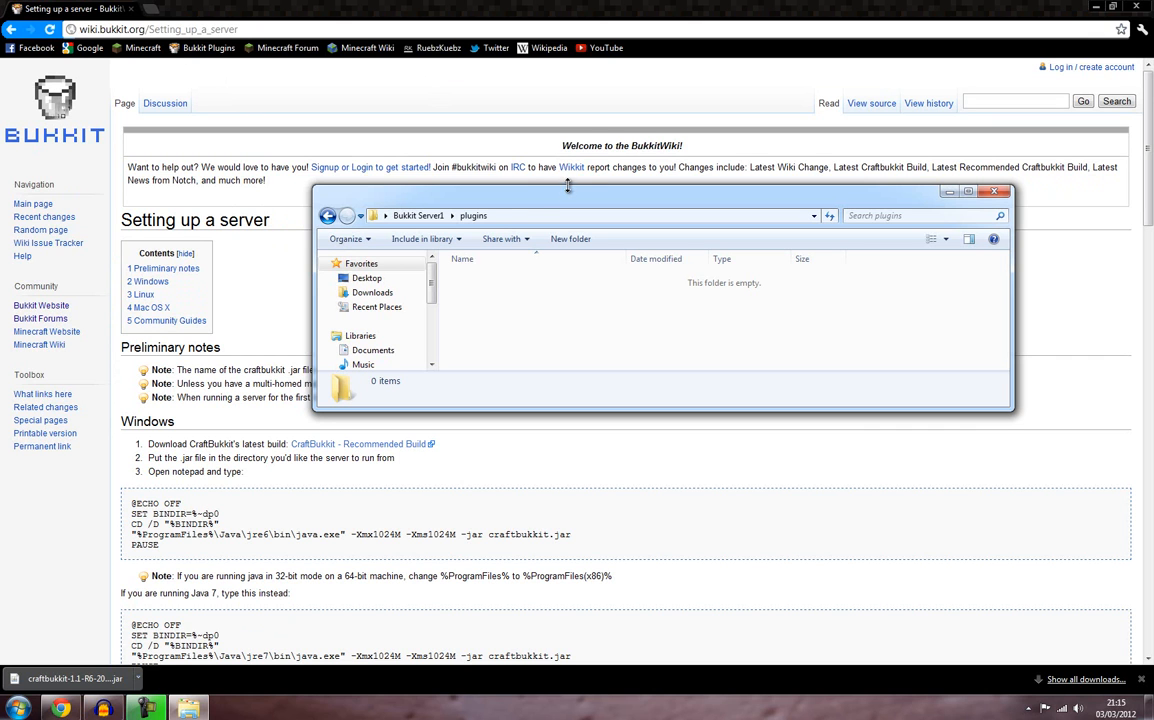
click(969, 196)
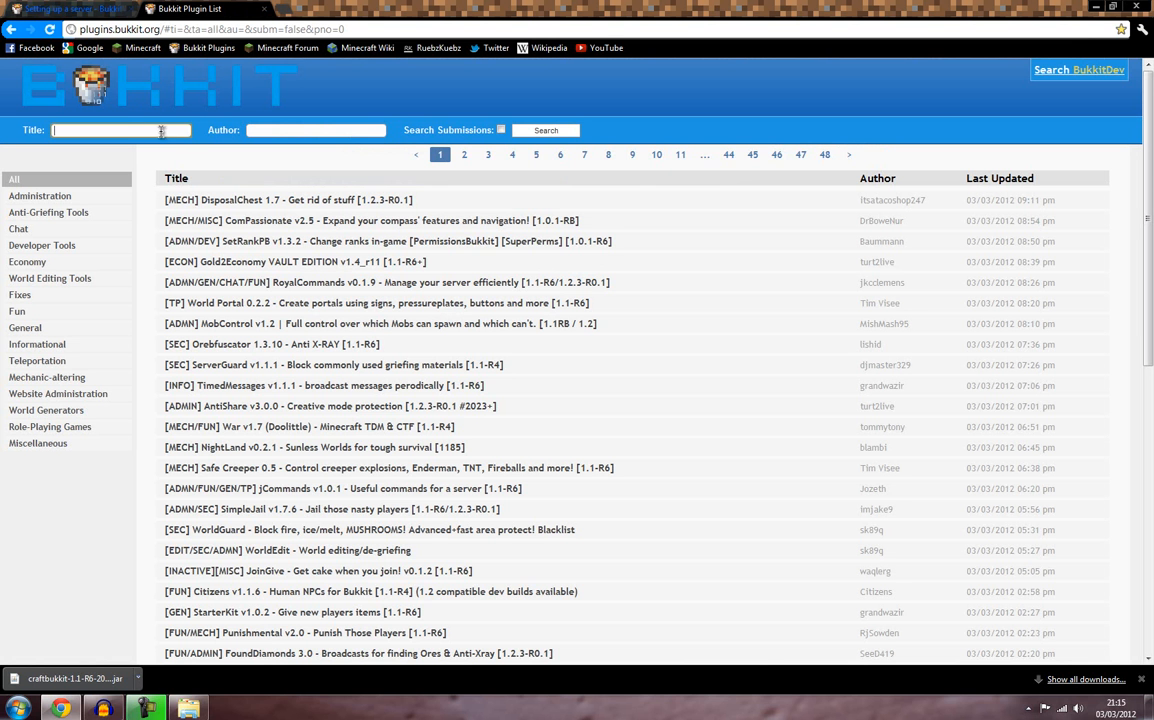
Return to the Bukkit plugin list and search titles for 'essentials'.
scroll(down, 3)
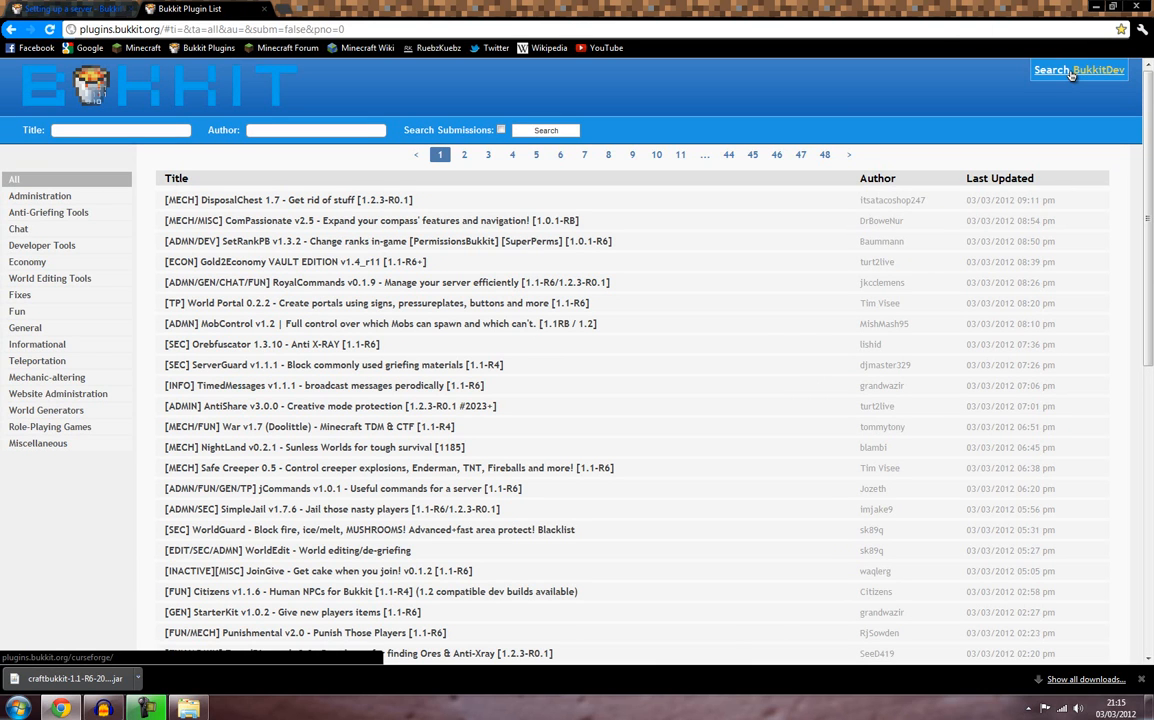
mouse_move(751, 234)
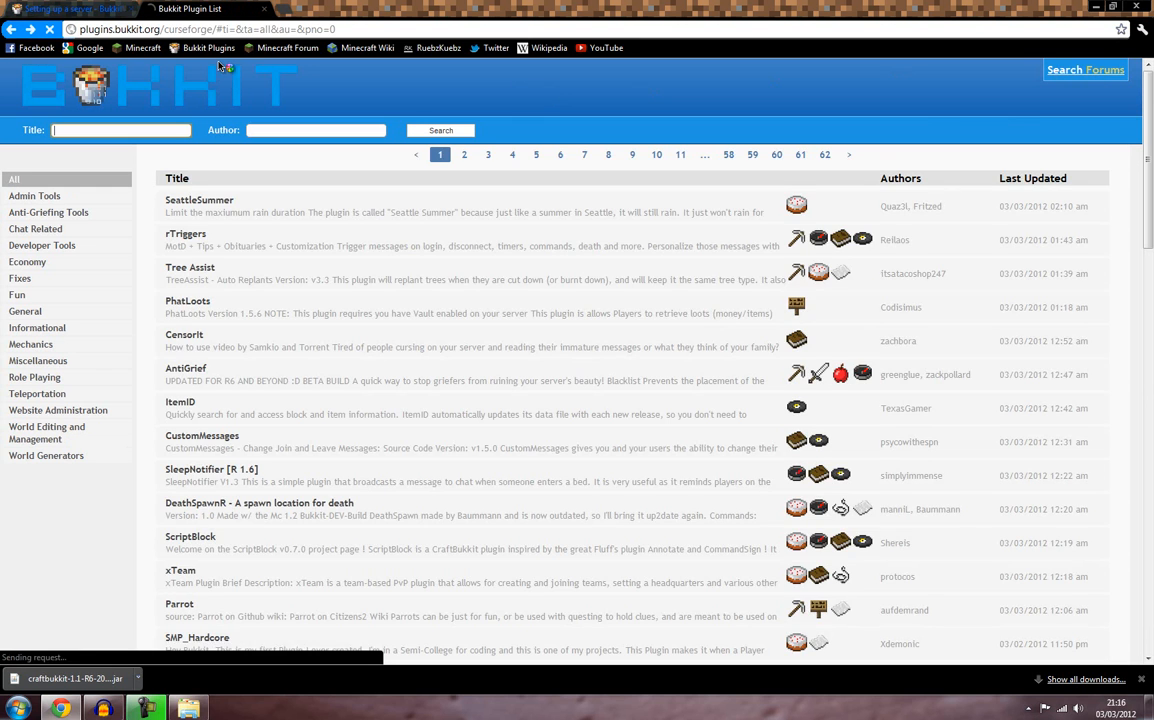
click(1100, 69)
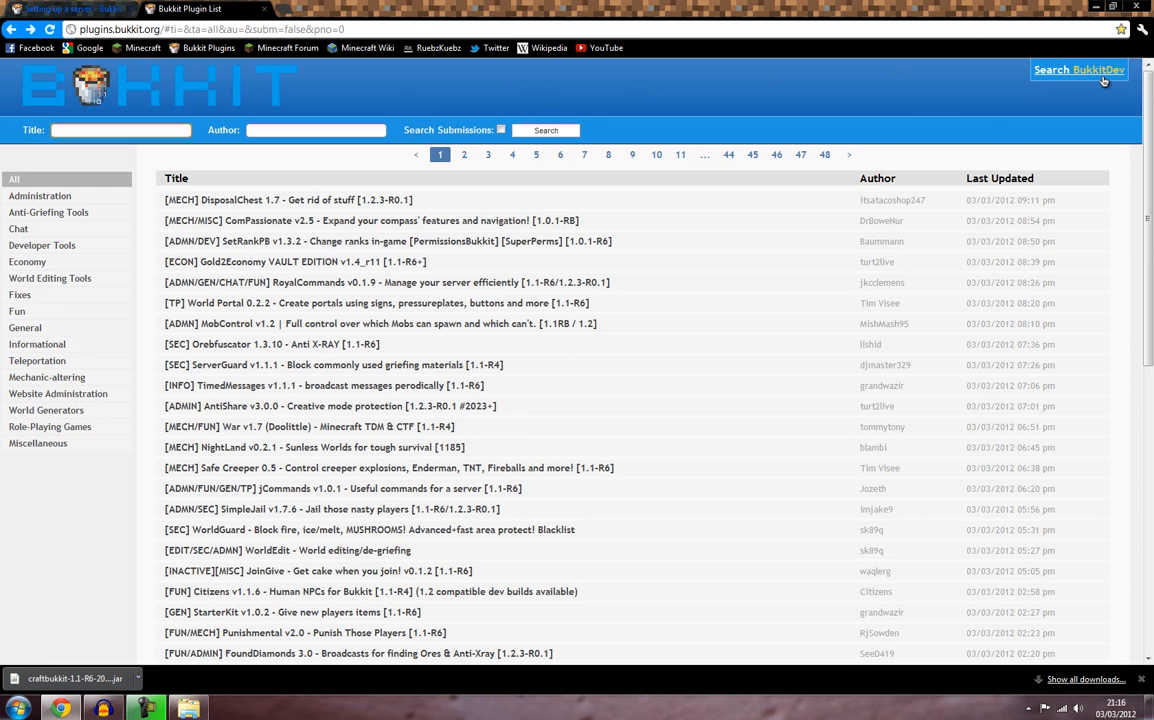
click(110, 132)
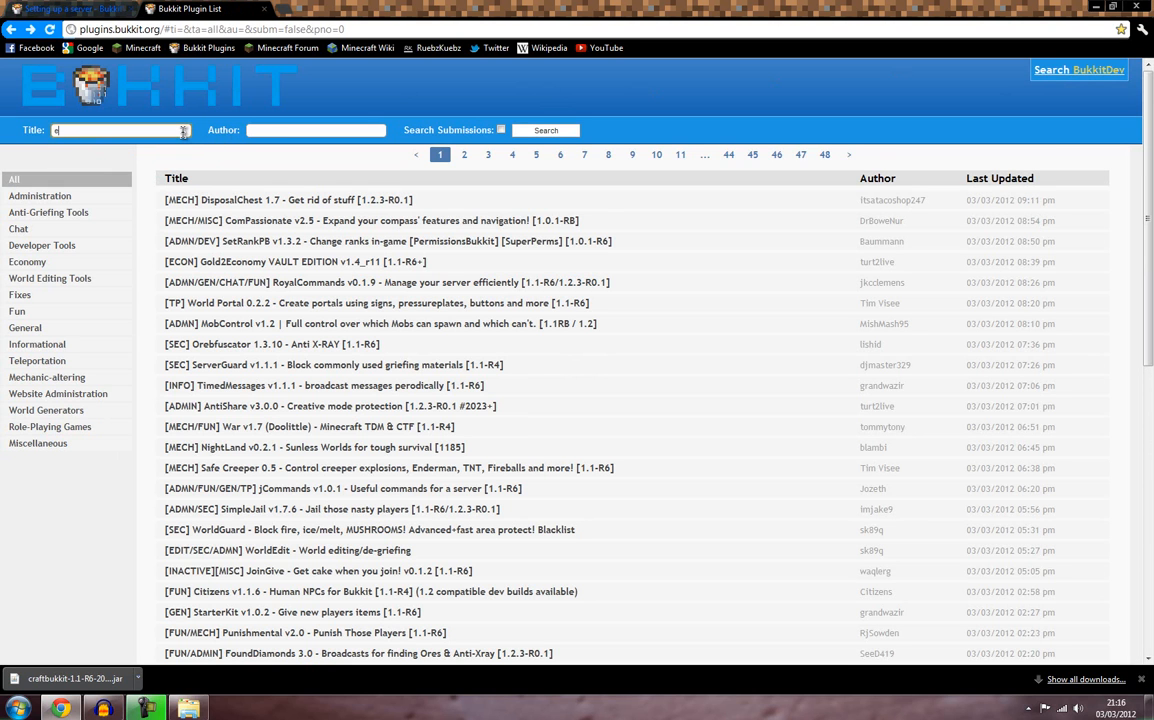
text(essentials)
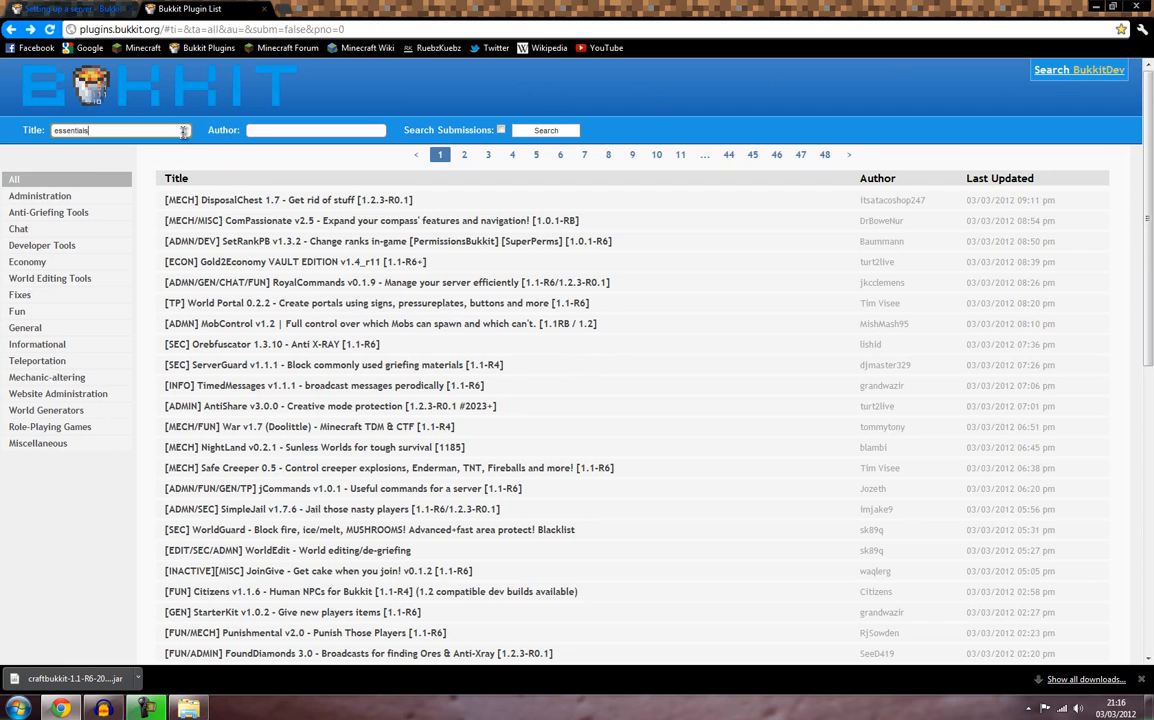
click(545, 130)
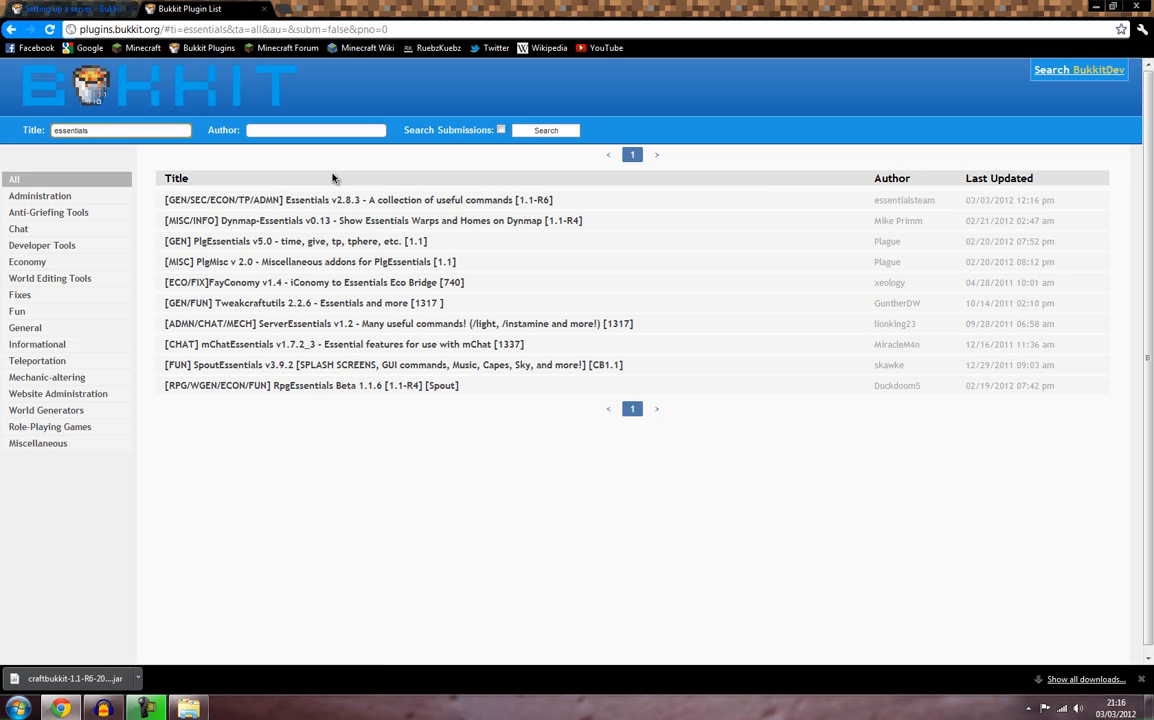
Open the Essentials v2.8.3 thread and download Essentials-2.8.3.zip via Essentials Core Download.
click(355, 199)
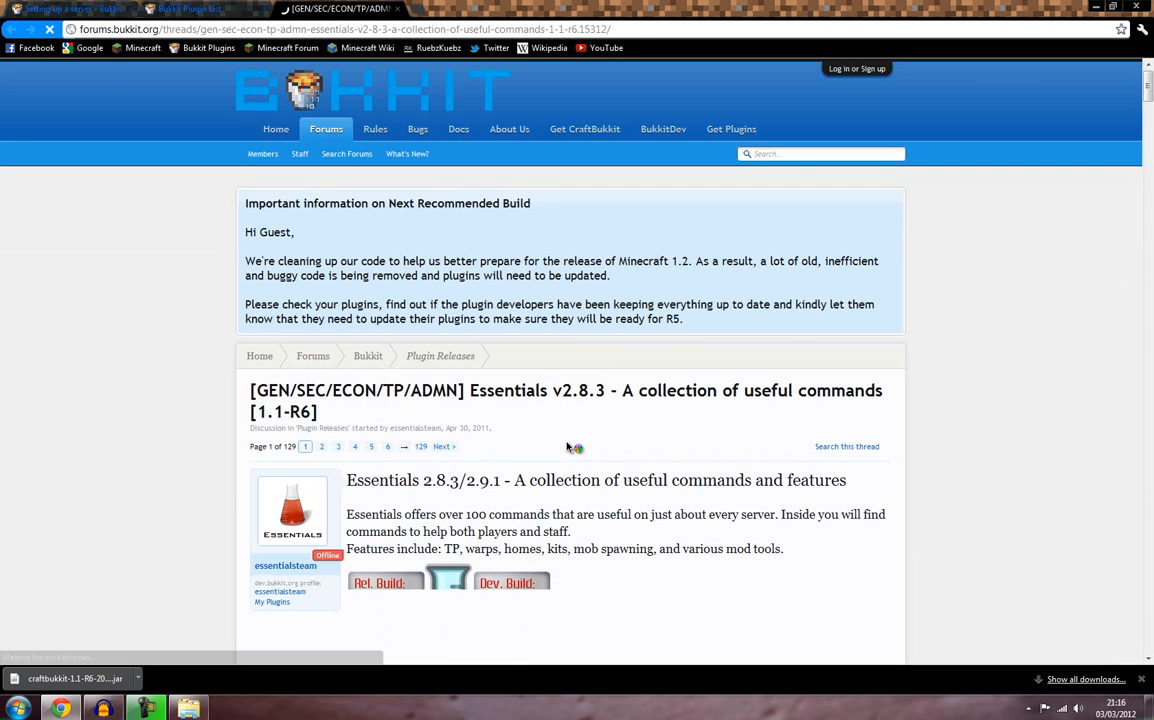
scroll(down, 3)
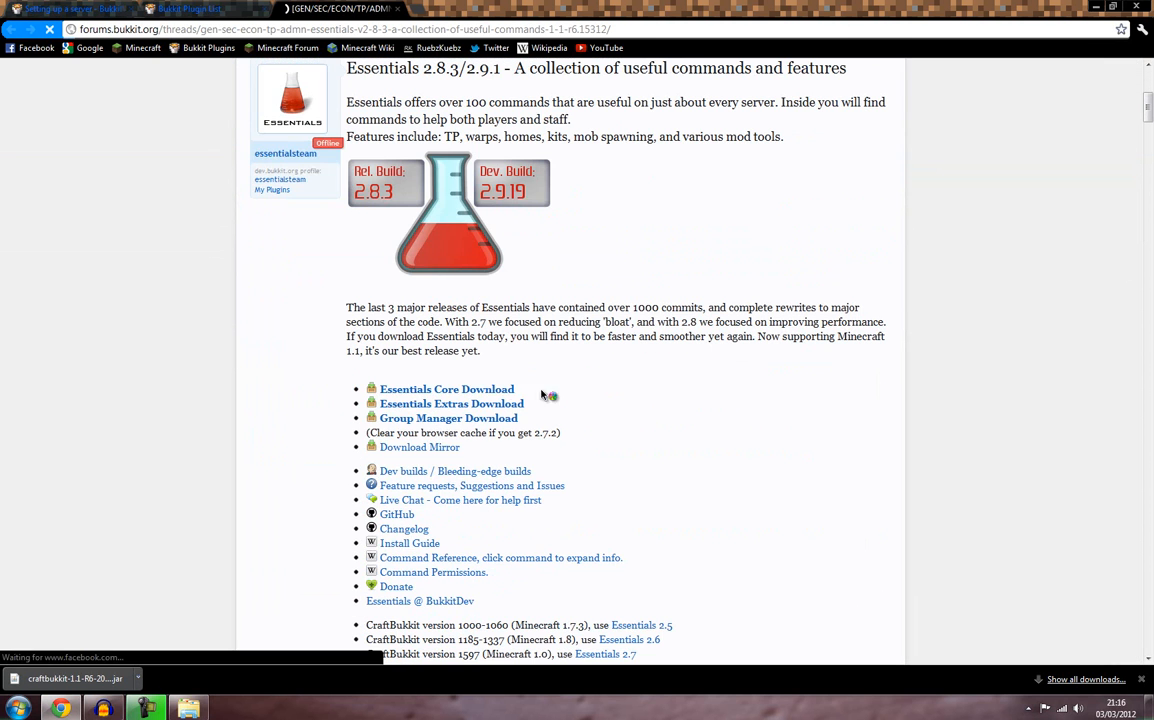
click(446, 388)
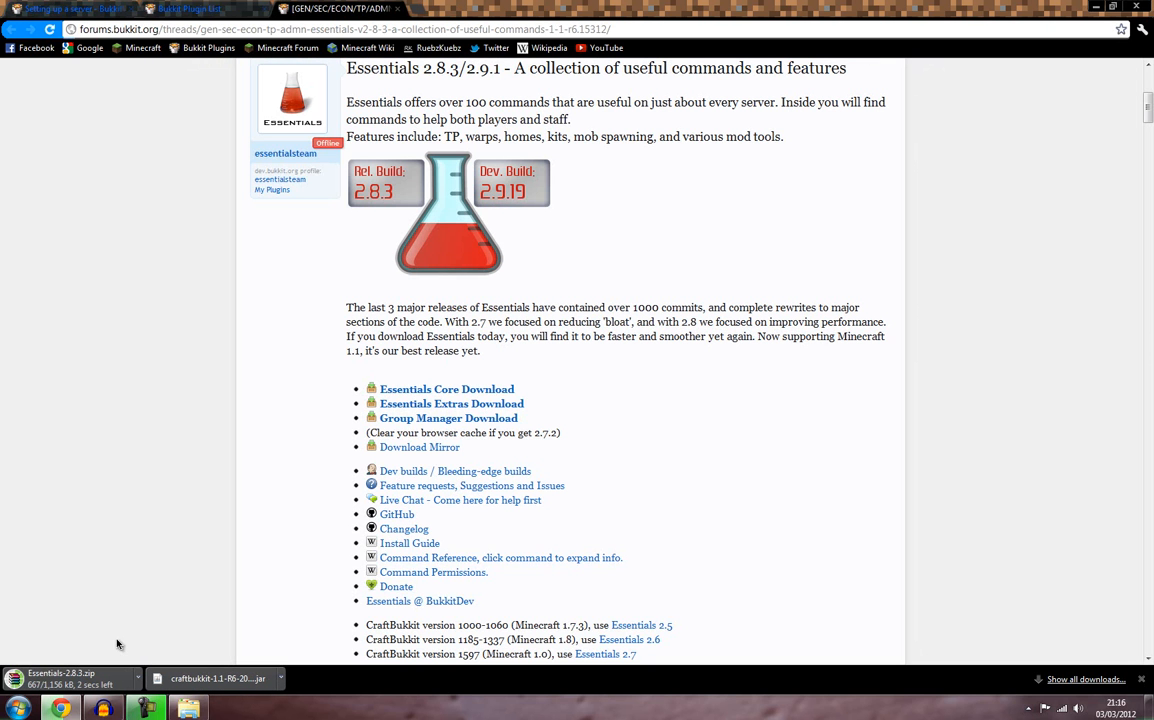
mouse_move(110, 643)
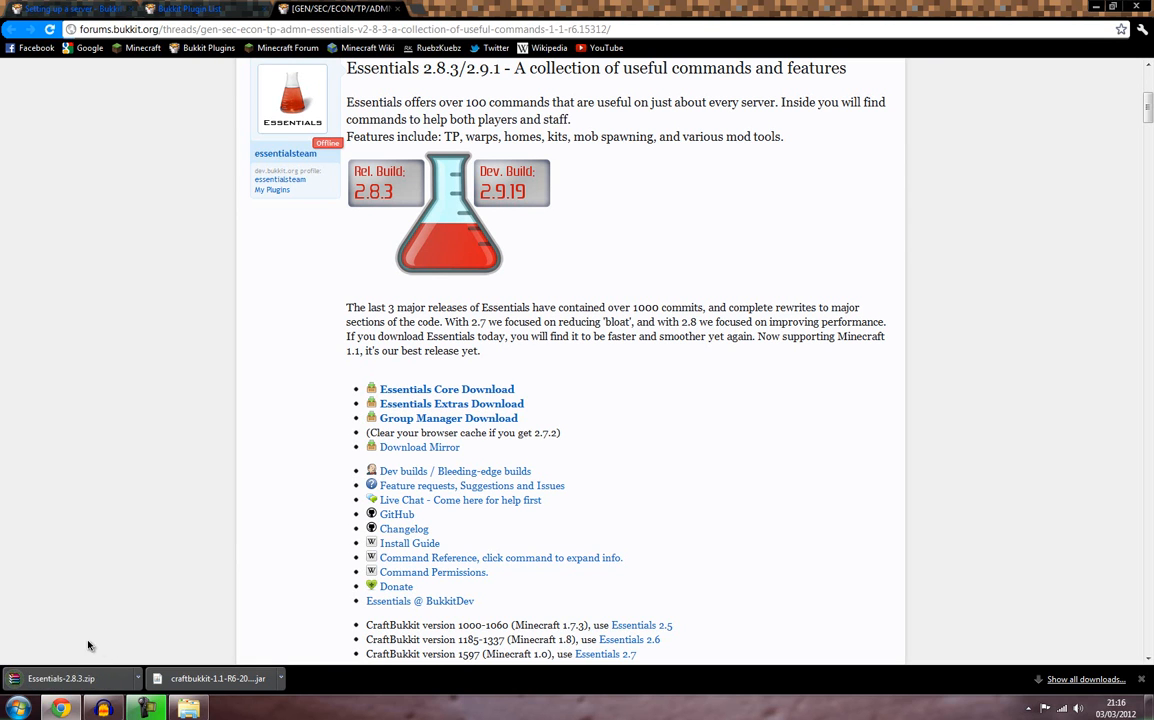
mouse_move(95, 687)
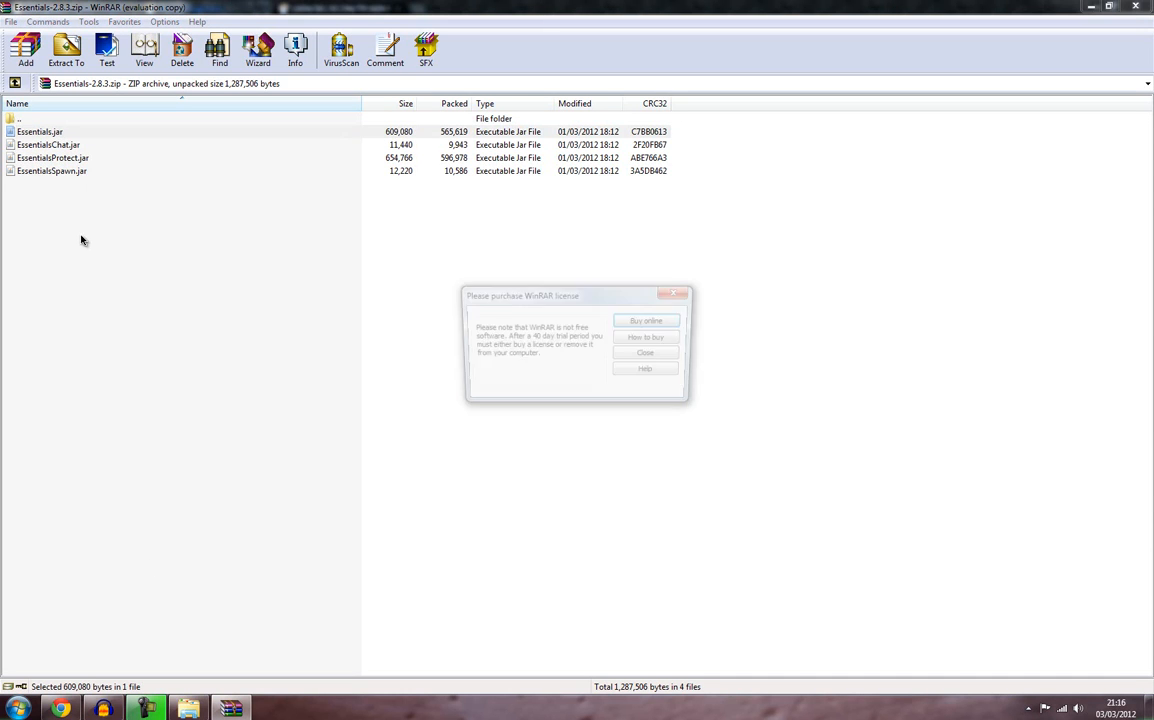
Dismiss the WinRAR nag, move all four Essentials jars into plugins and maximize it.
click(645, 352)
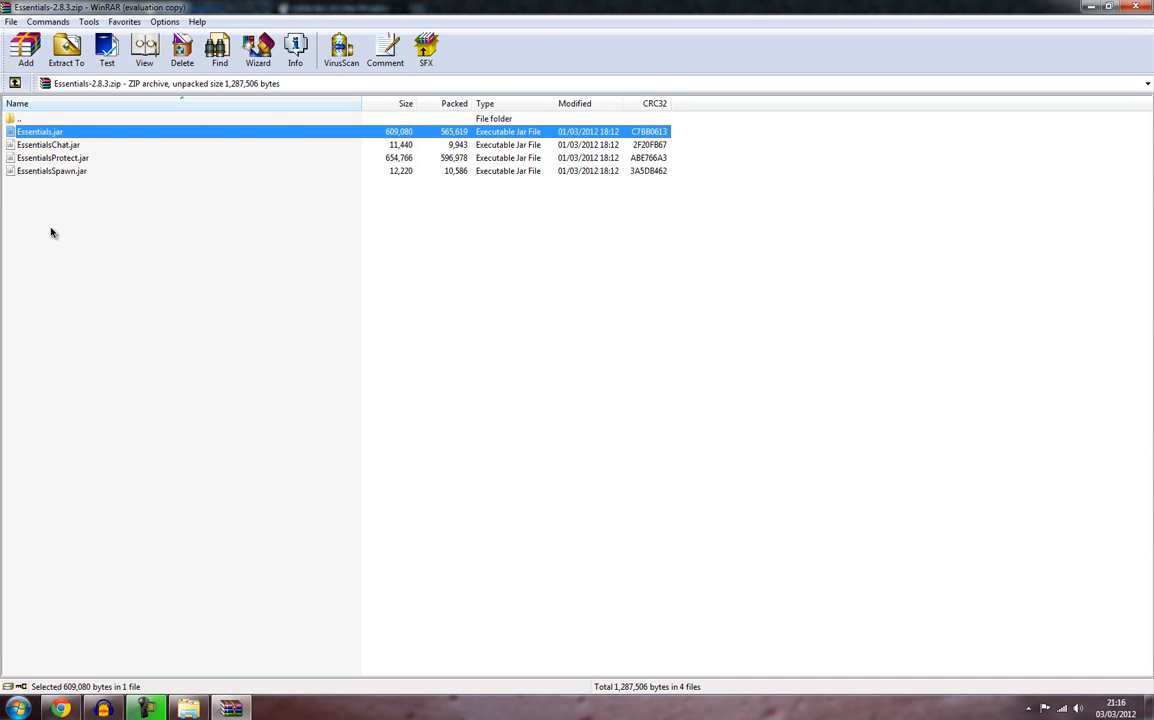
key(ctrl+a)
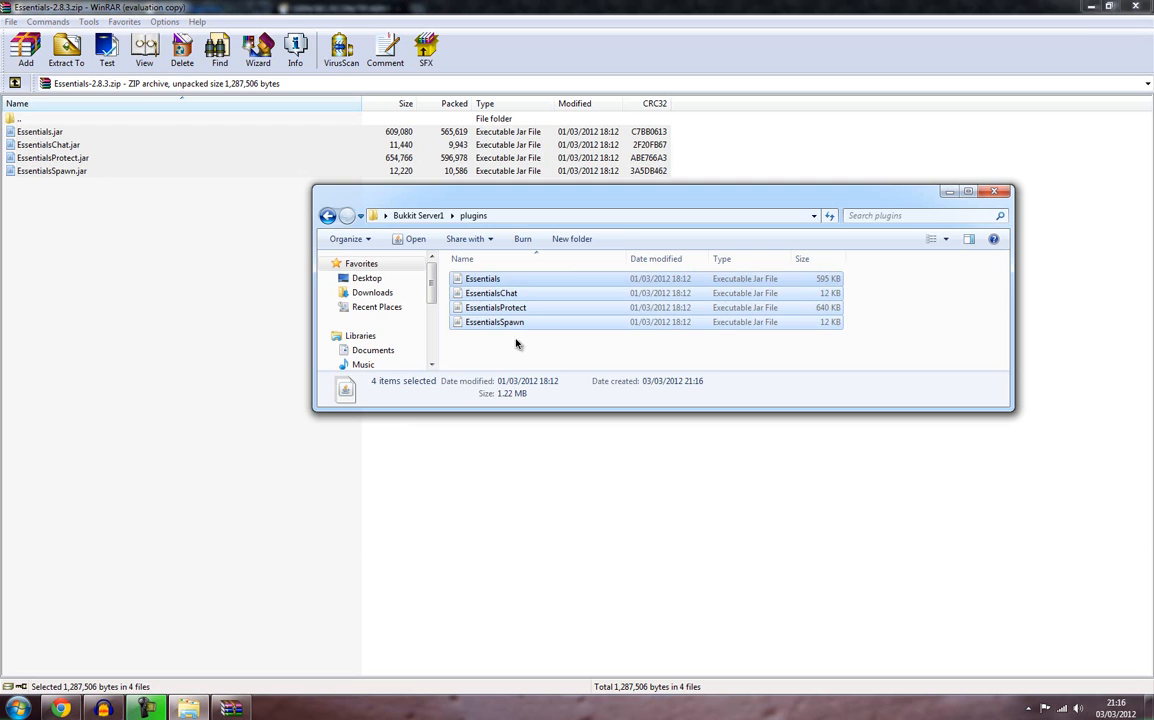
click(961, 191)
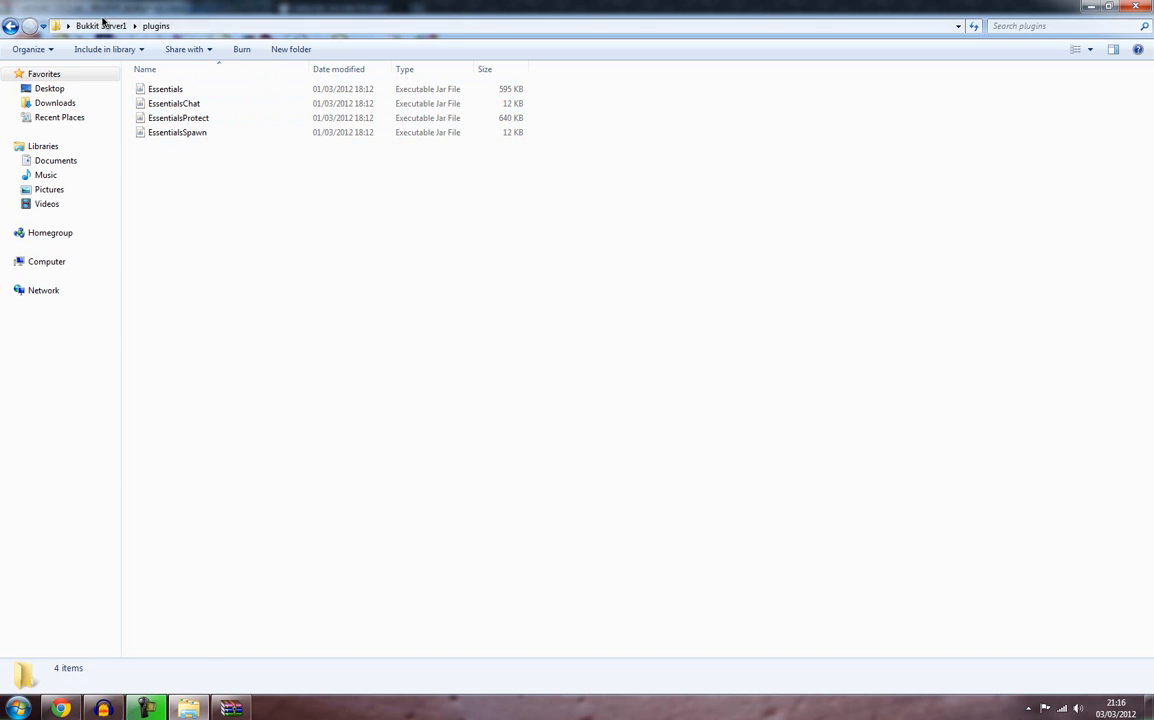
Launch starter.bat from Bukkit Server1 so Essentials generates its files, then stop the server.
click(114, 23)
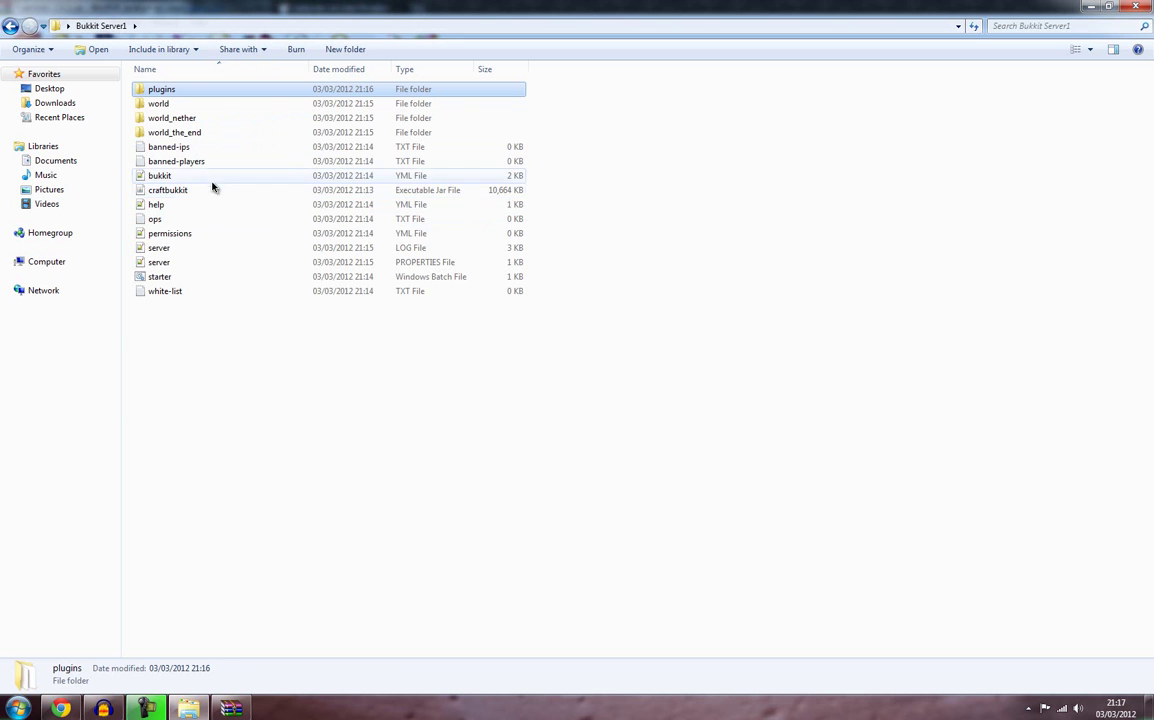
double_click(160, 276)
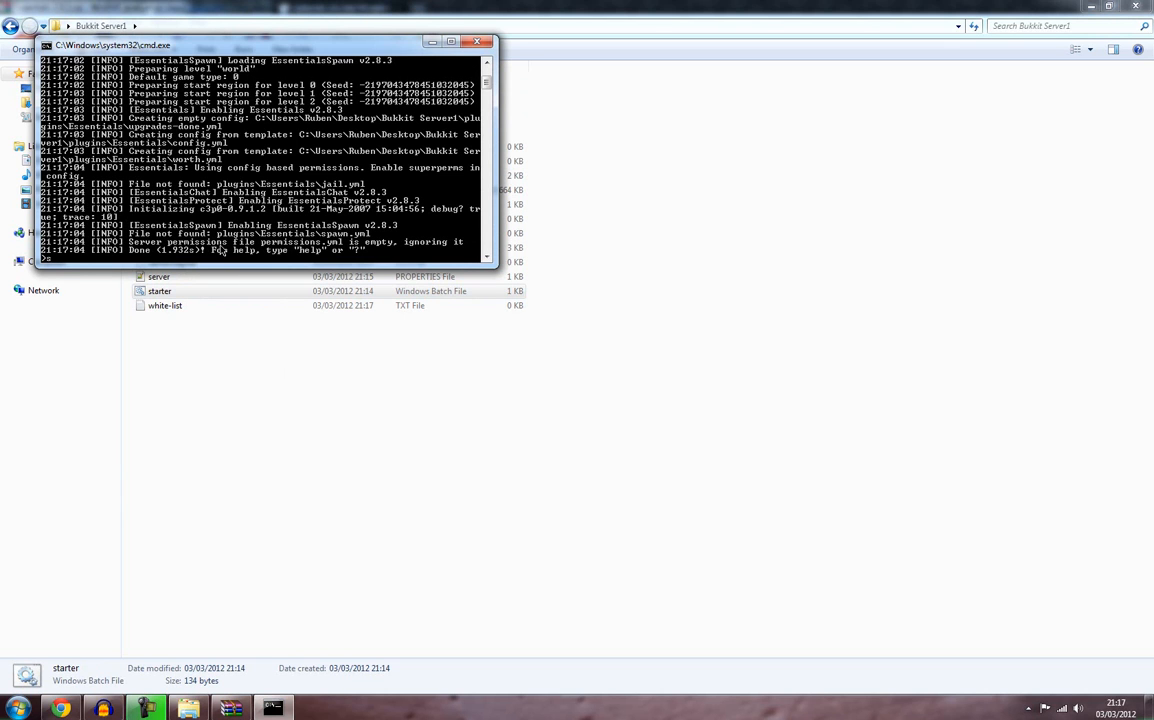
text(stop)
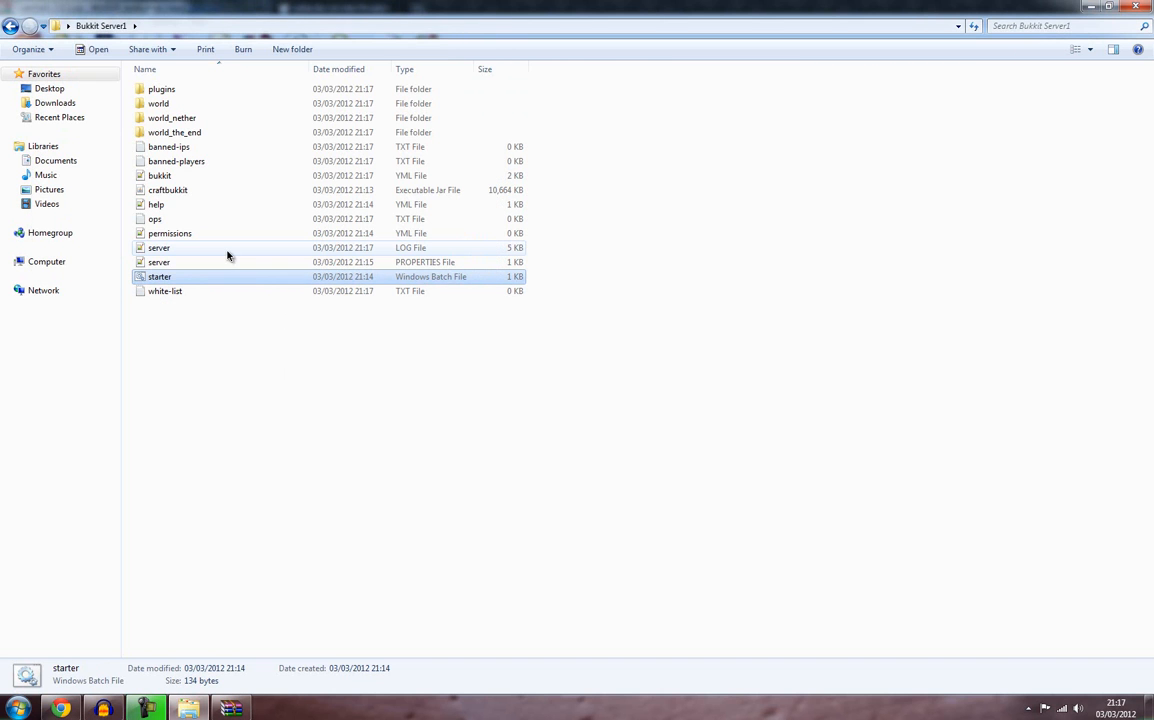
mouse_move(172, 91)
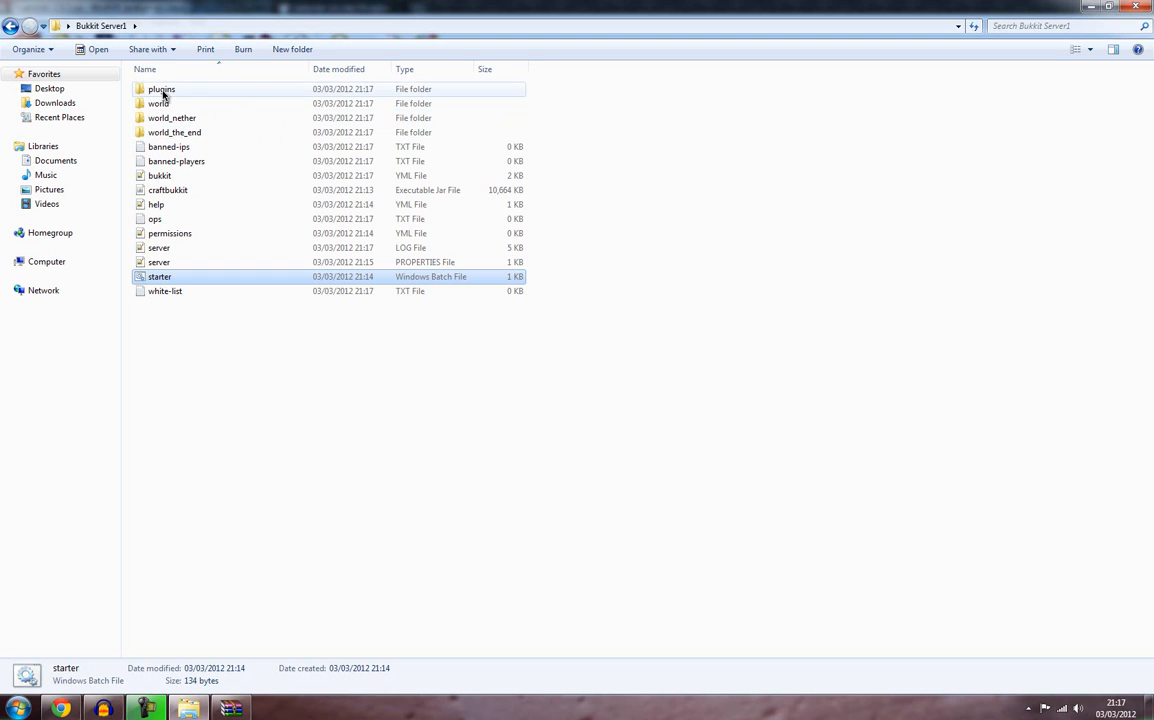
Open plugins > Essentials and load config.yml in Notepad++.
double_click(165, 96)
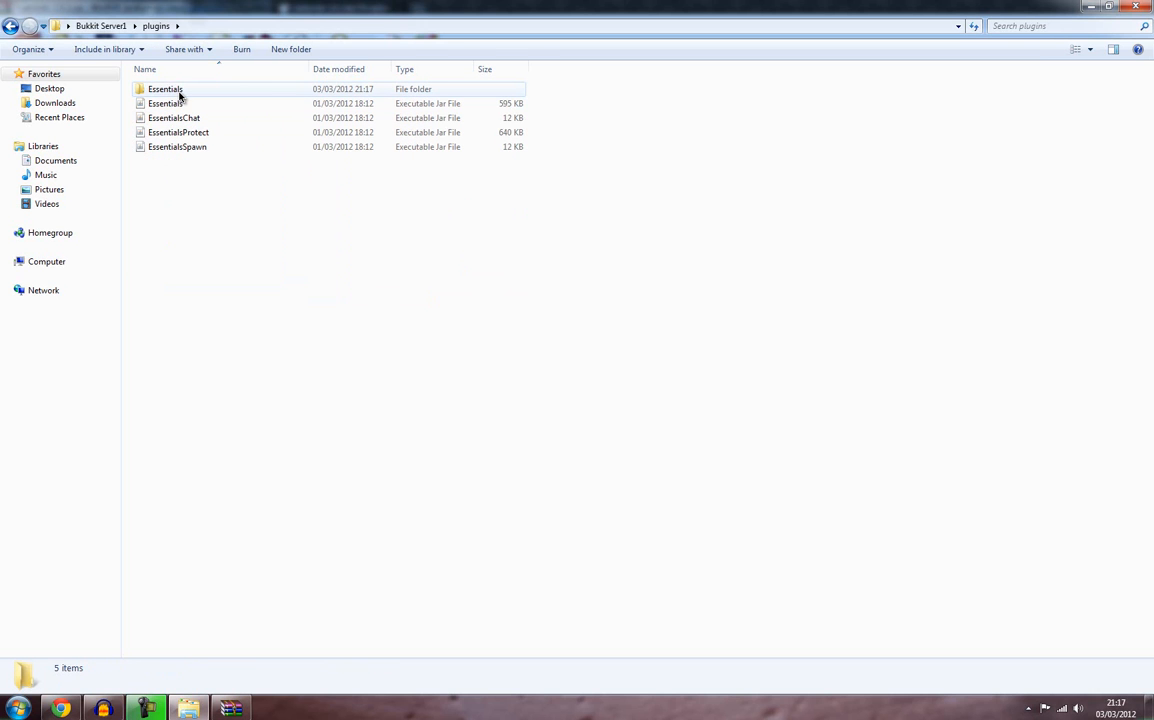
mouse_move(192, 105)
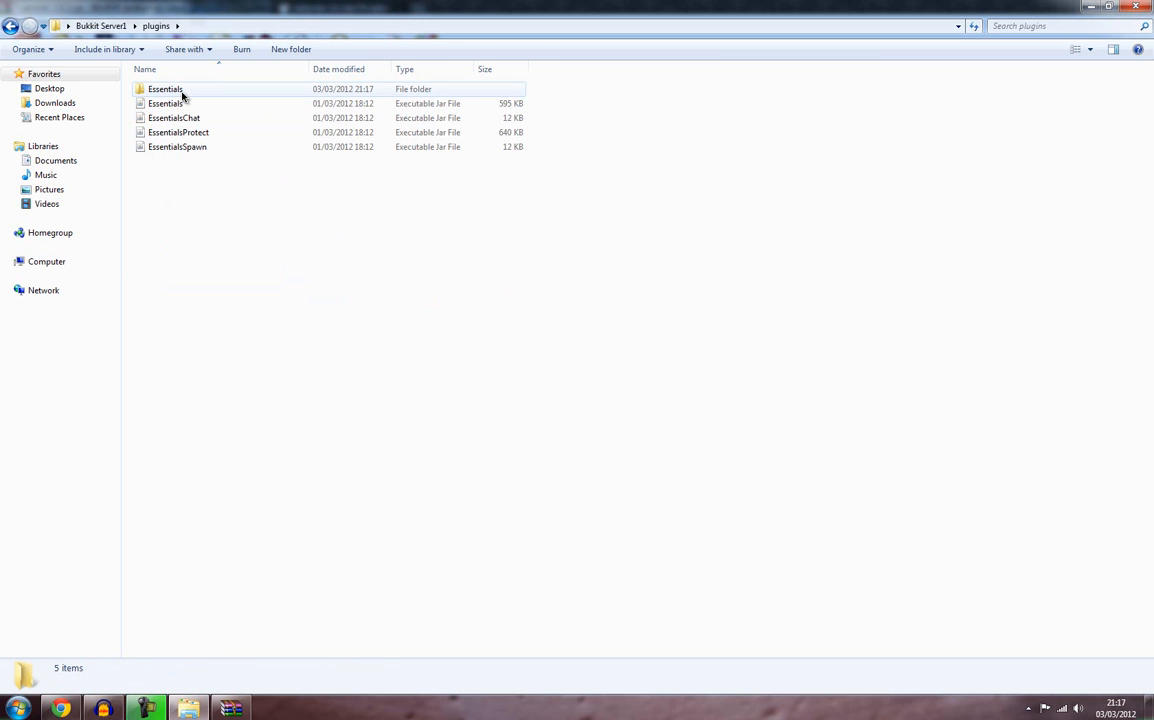
double_click(163, 88)
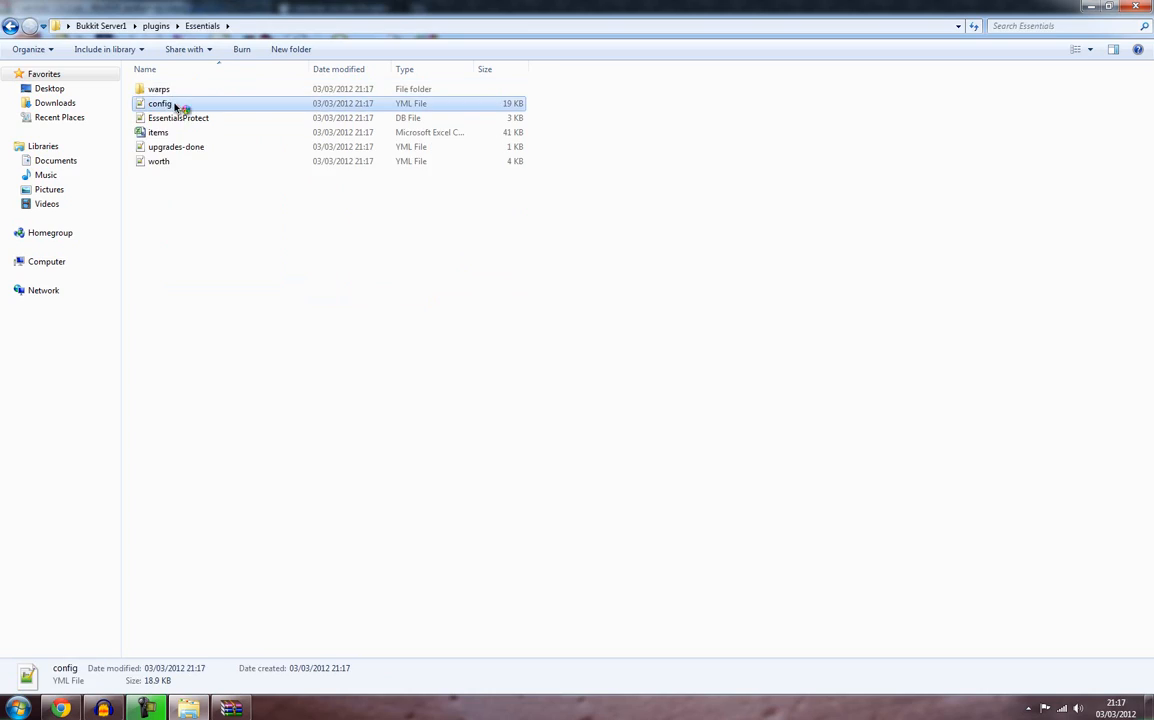
double_click(160, 104)
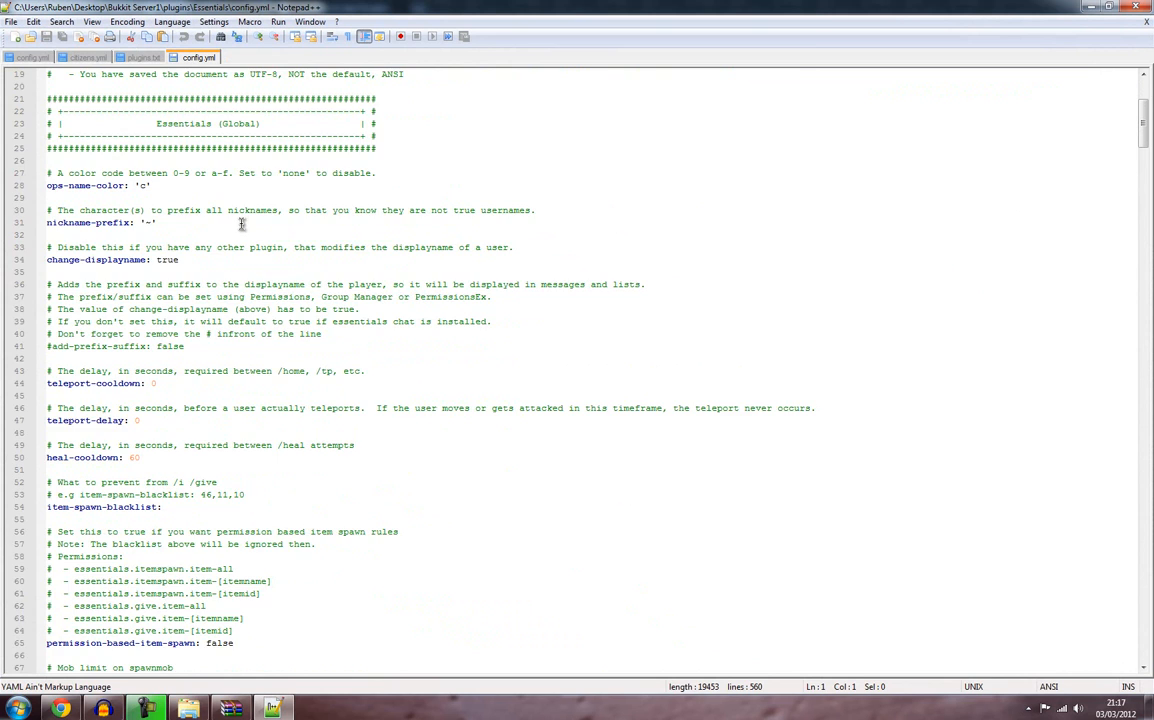
scroll(down, 3)
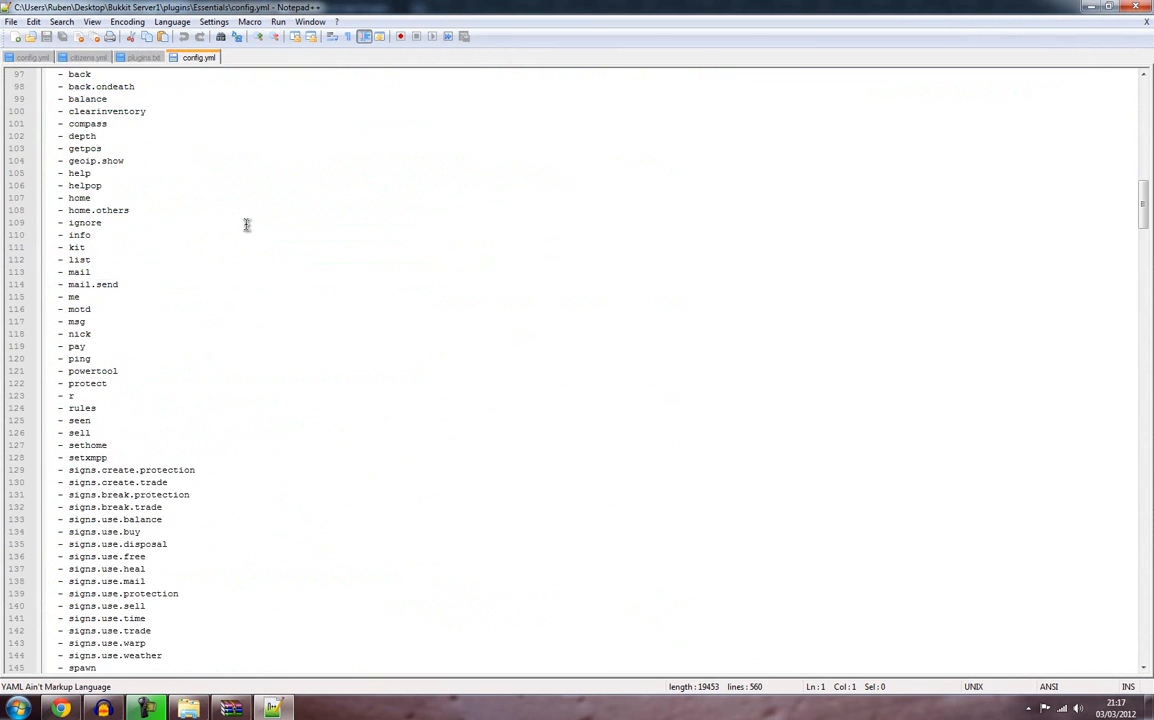
scroll(down, 3)
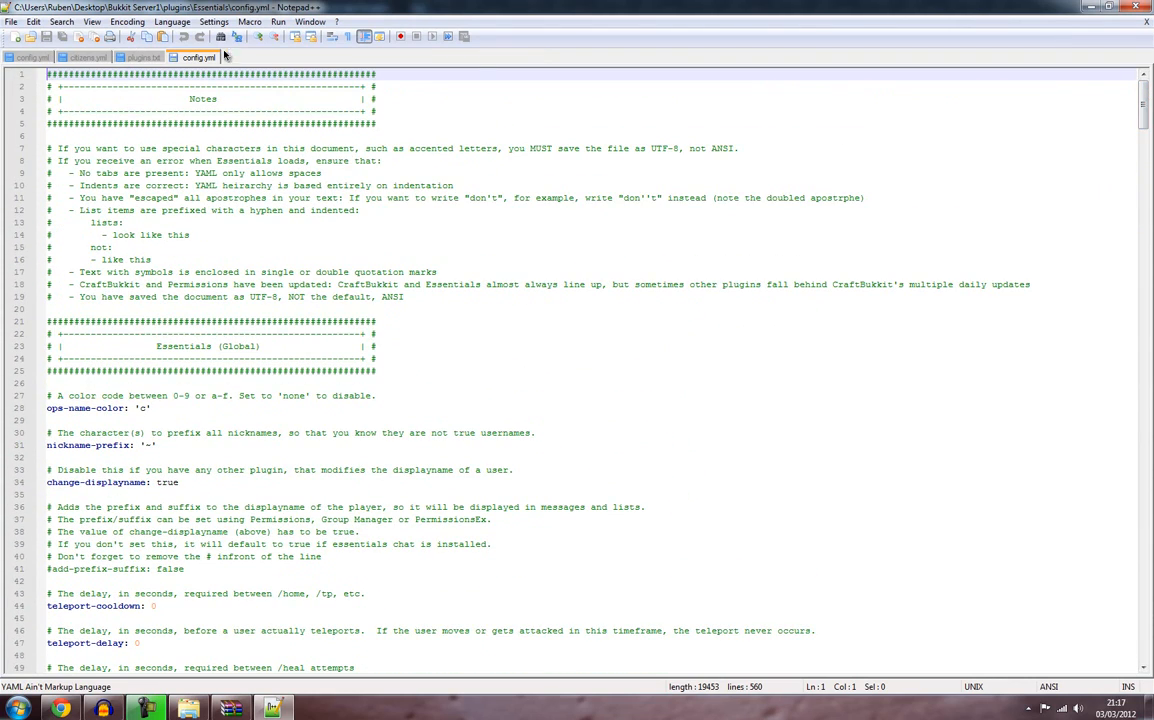
mouse_move(224, 57)
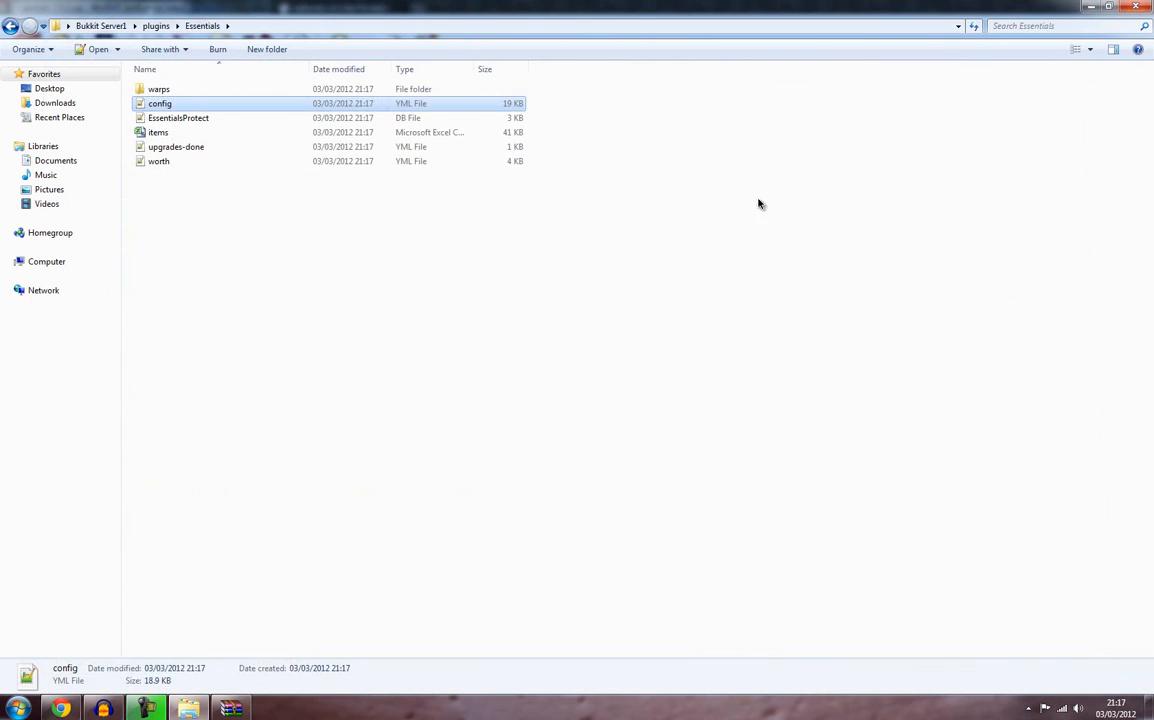
Navigate back to the Bukkit Server1 root folder via the address bar.
click(160, 25)
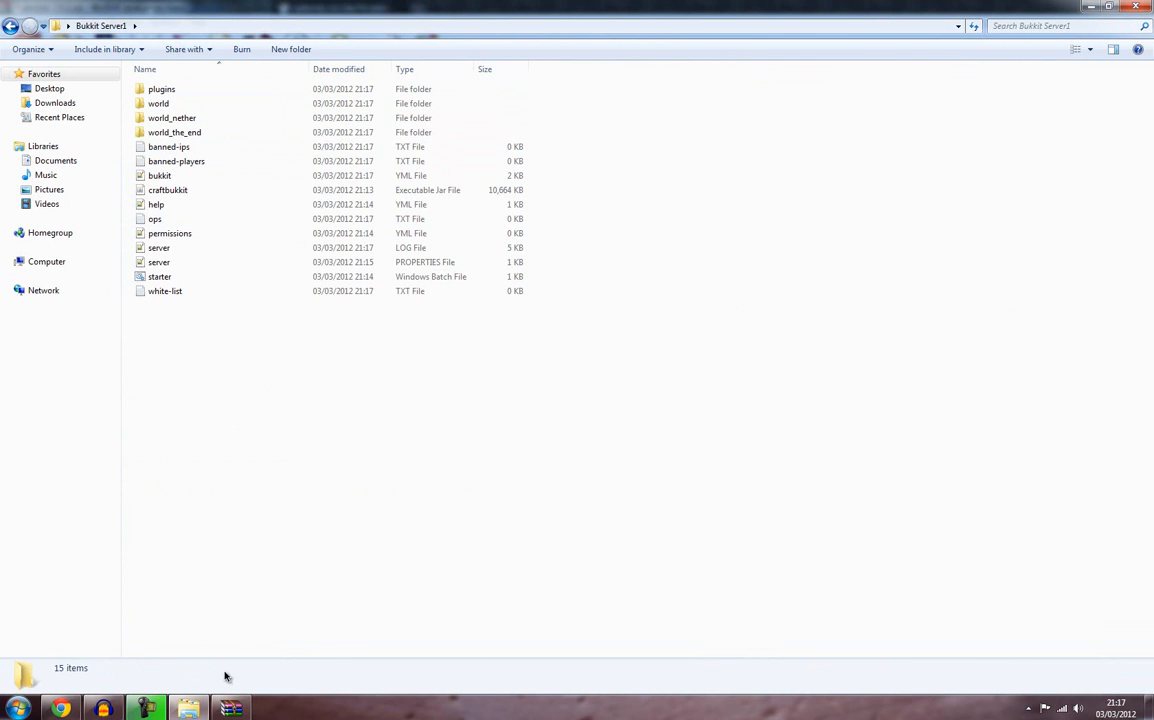
mouse_move(156, 687)
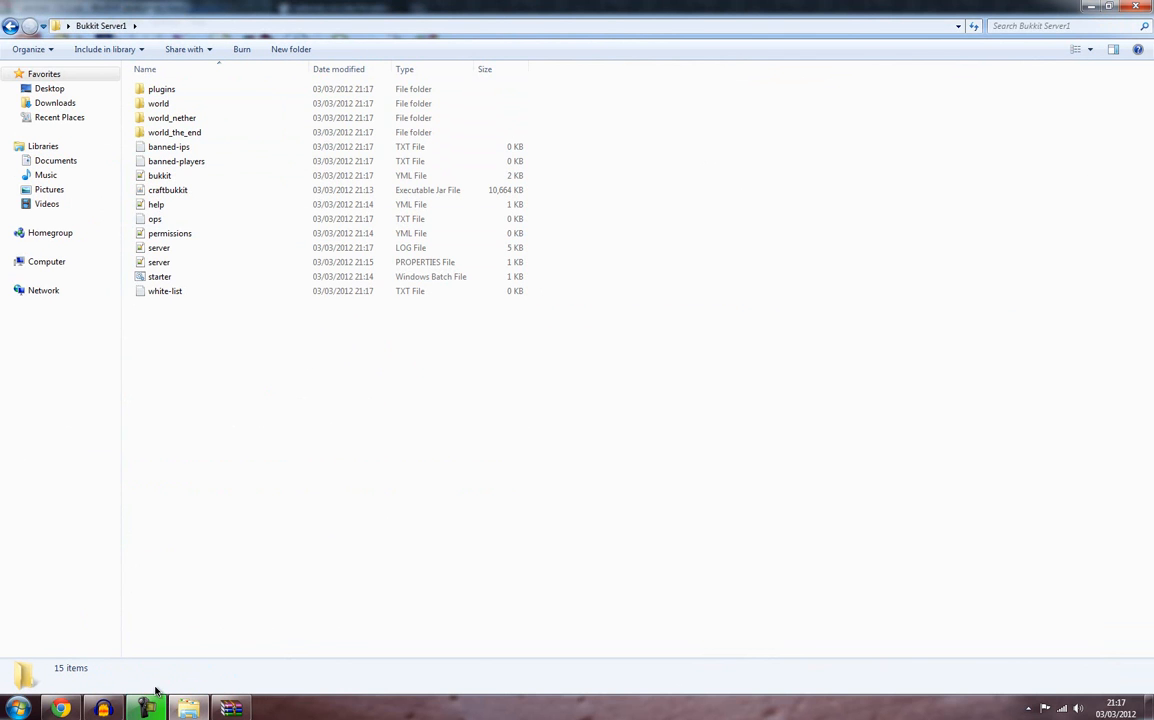